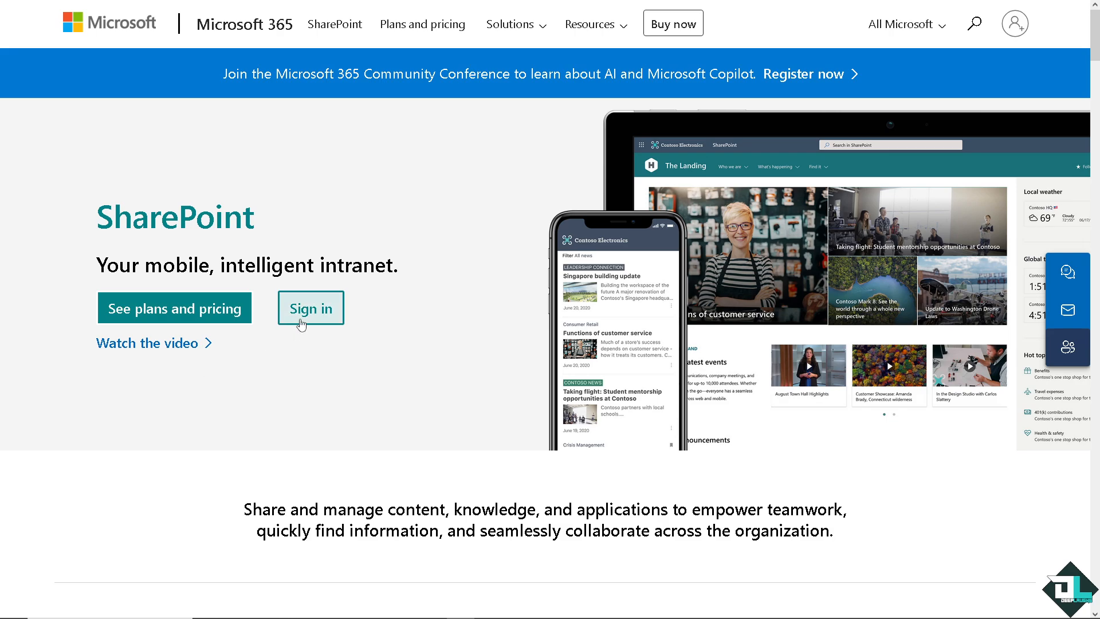
Start SharePoint sign-in, reaching the Microsoft sign-in form, then switch to Airtable home.
click(310, 307)
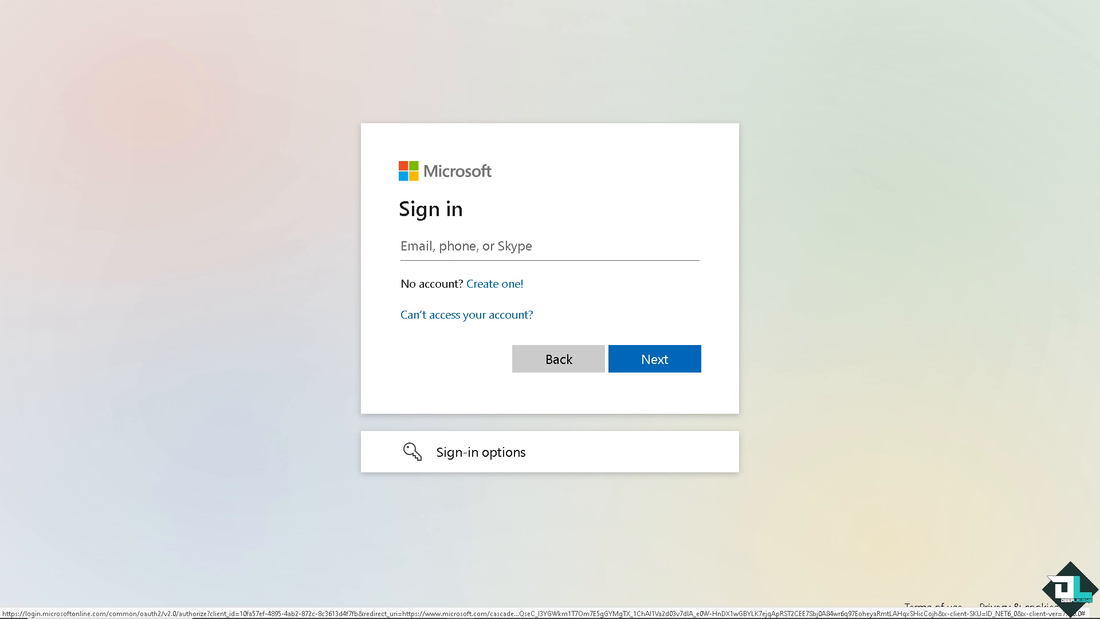
mouse_move(185, 338)
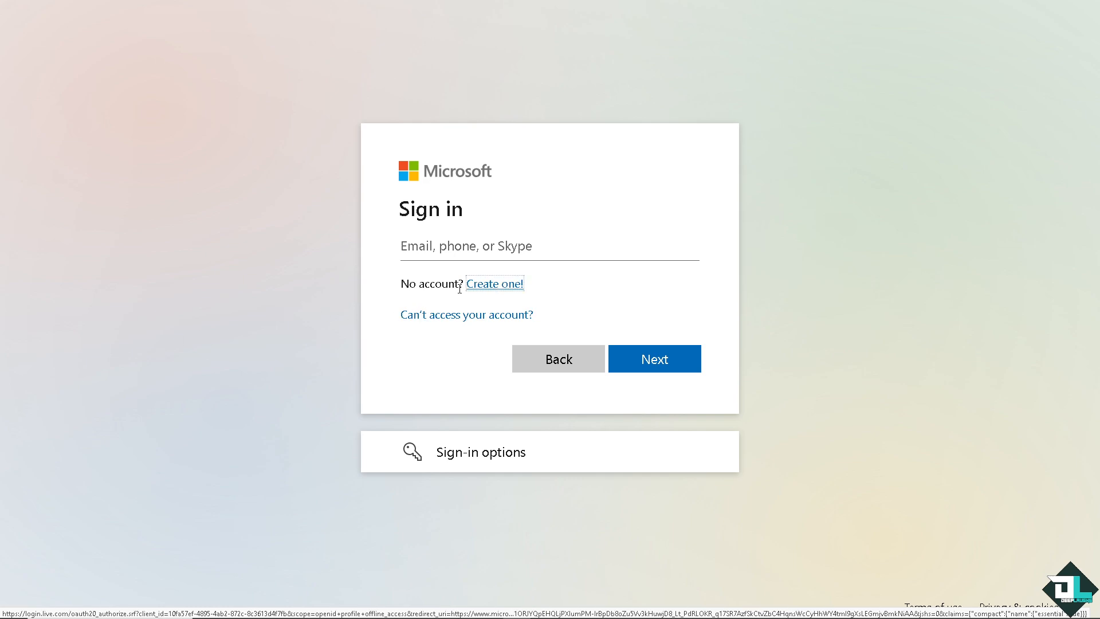
click(495, 284)
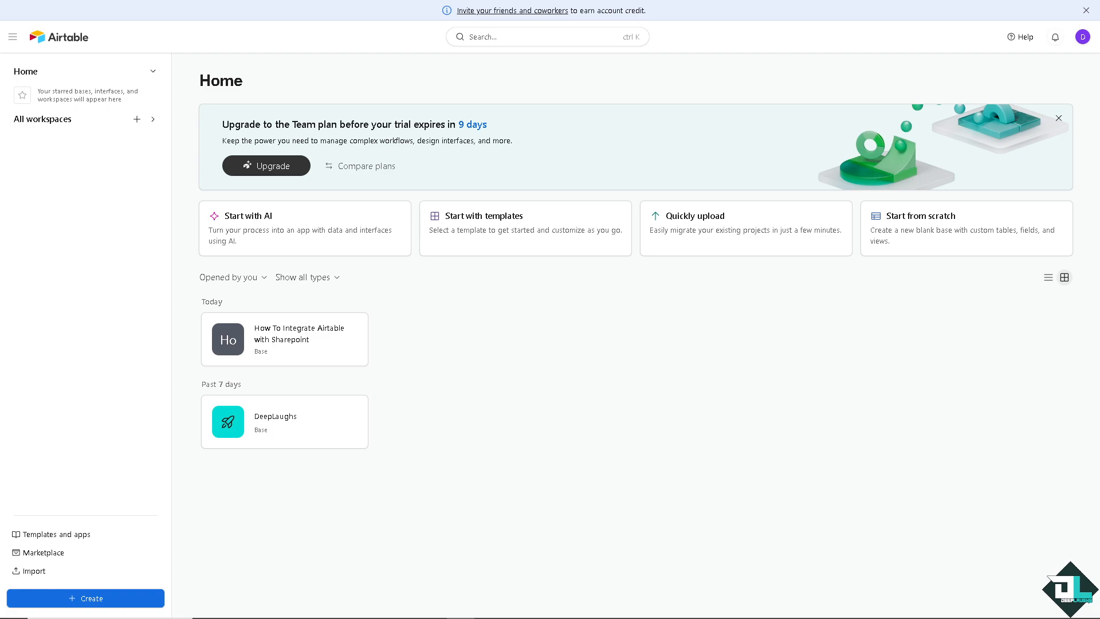
mouse_move(74, 541)
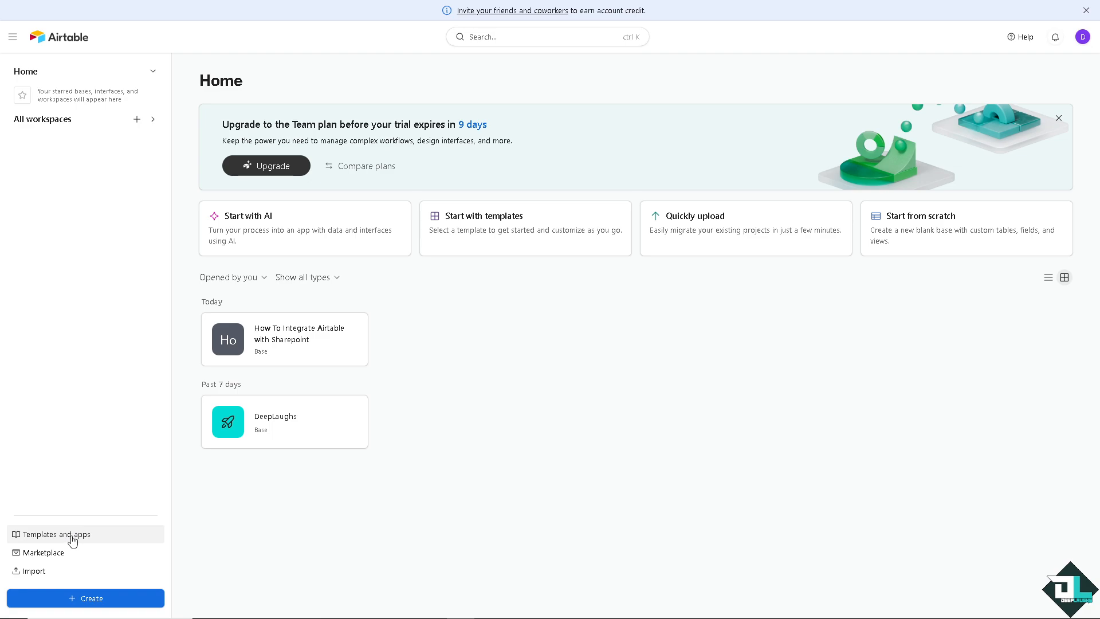
click(57, 534)
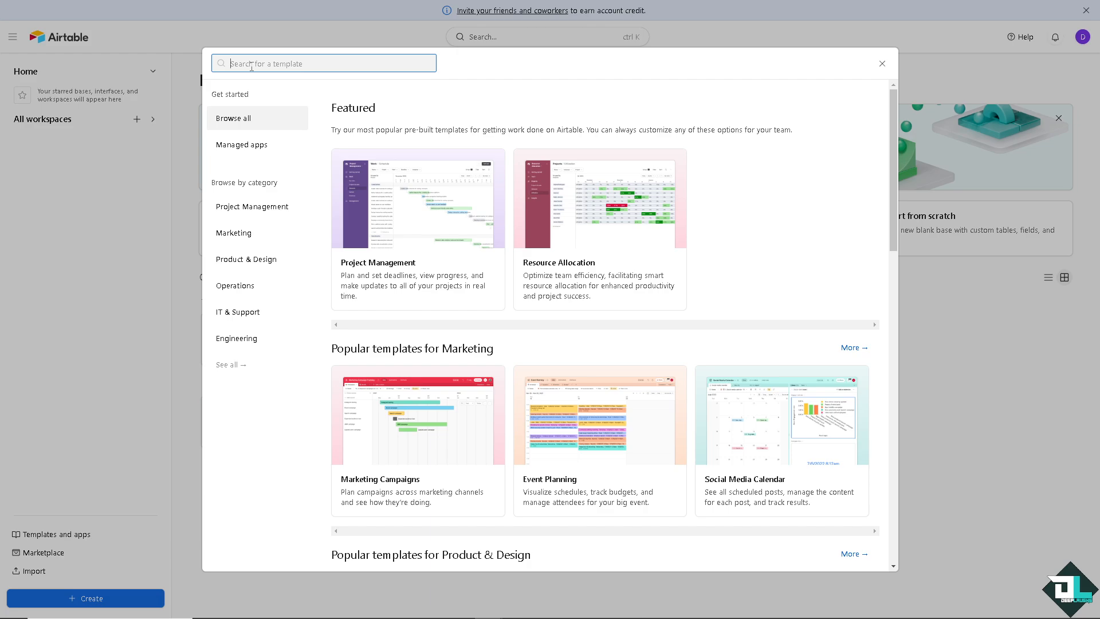
text(Sharepoi)
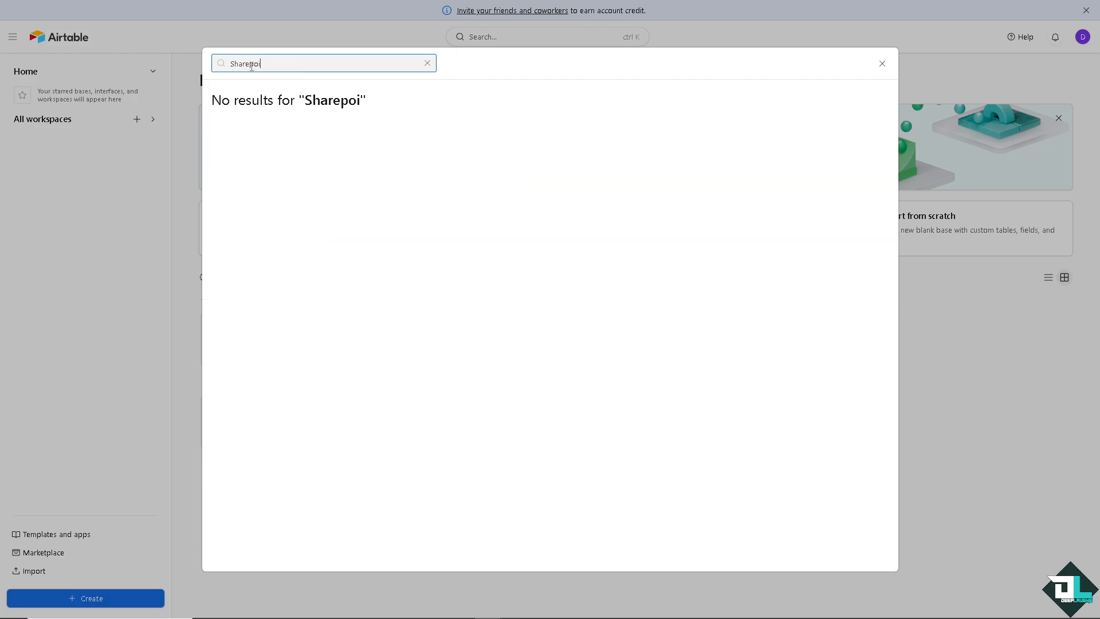
click(882, 63)
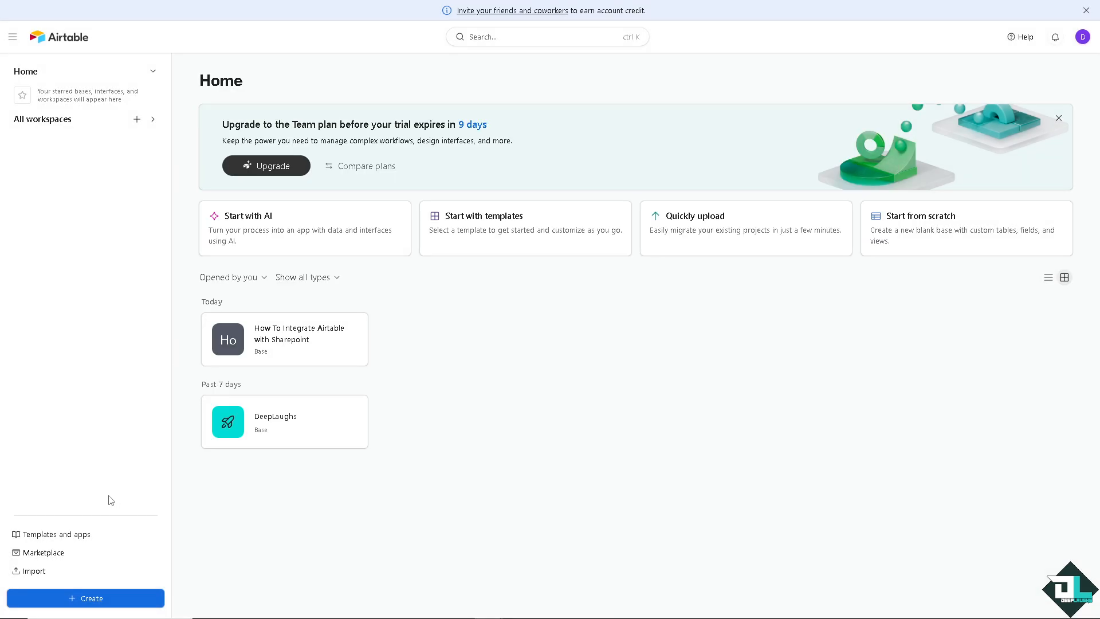
mouse_move(323, 181)
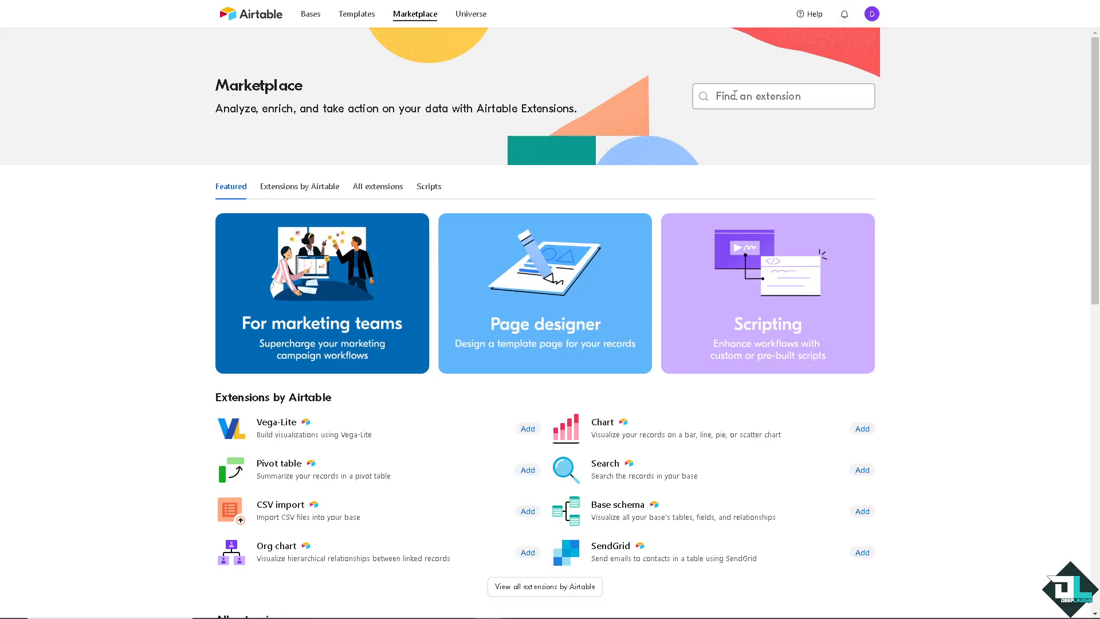
Search the Airtable Marketplace for 'Sharepoint' extensions, finding no results.
text(Sharepo)
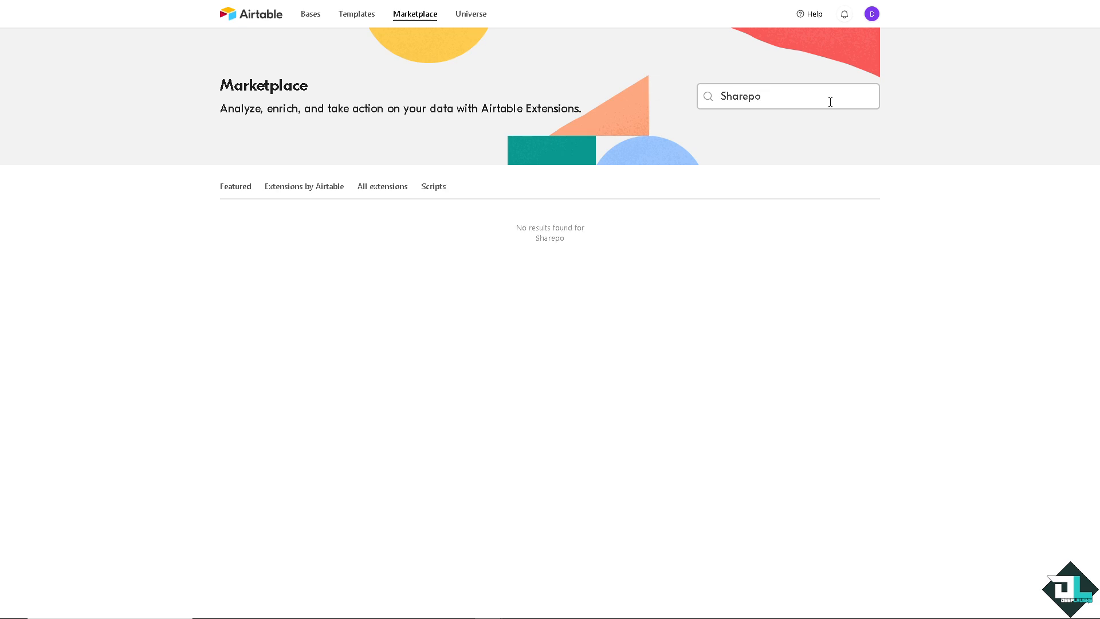
text(int)
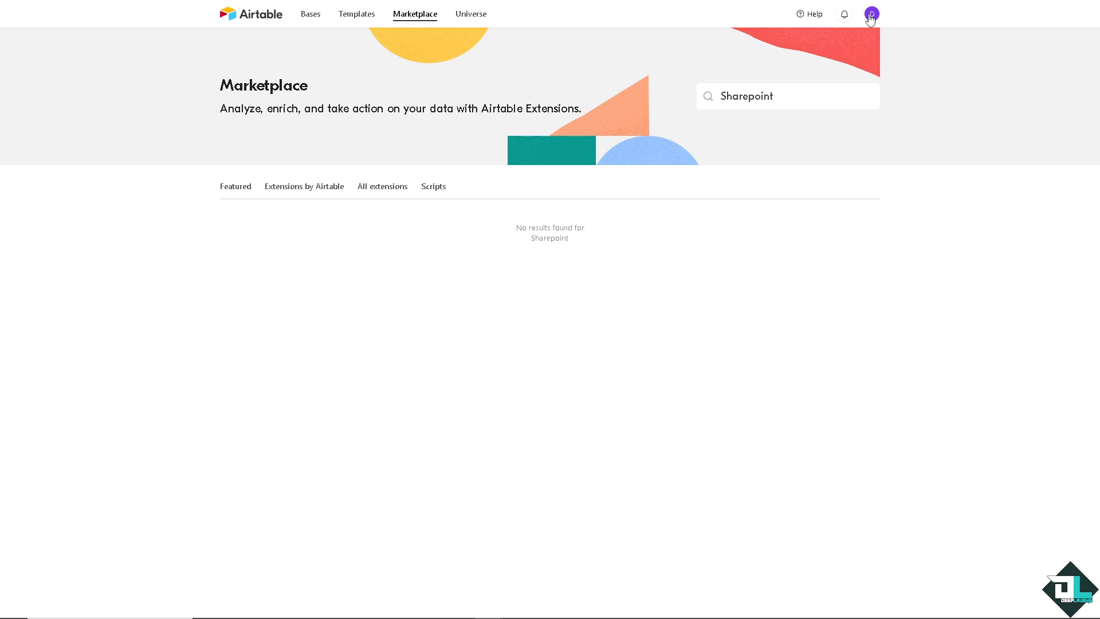
Review Airtable's connected accounts and third-party integrations from the account menu, then close the overview.
click(871, 14)
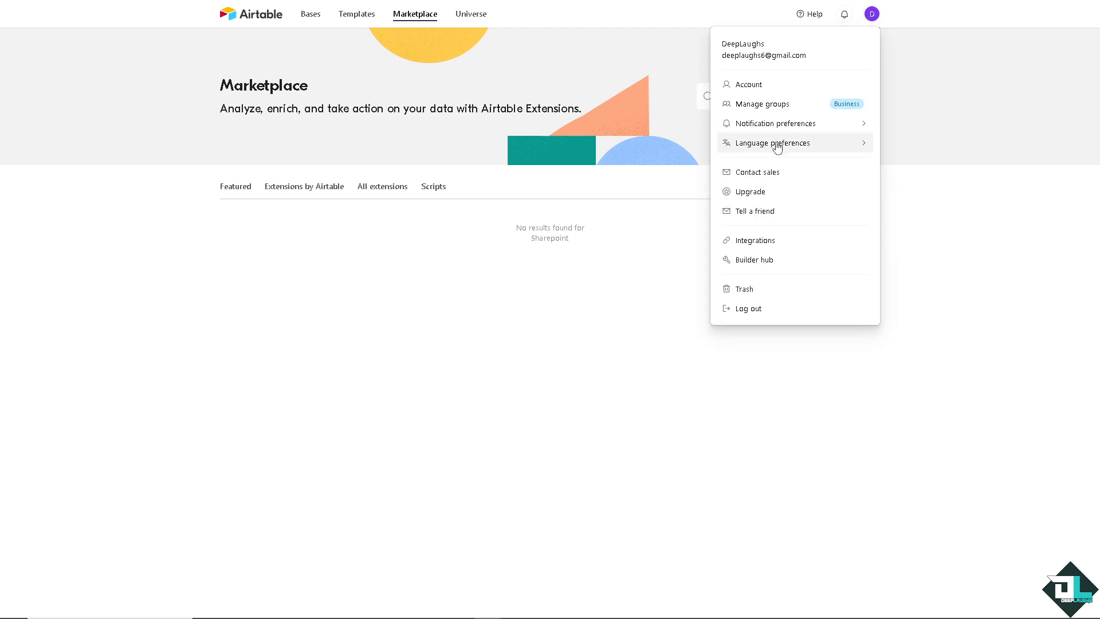
click(754, 241)
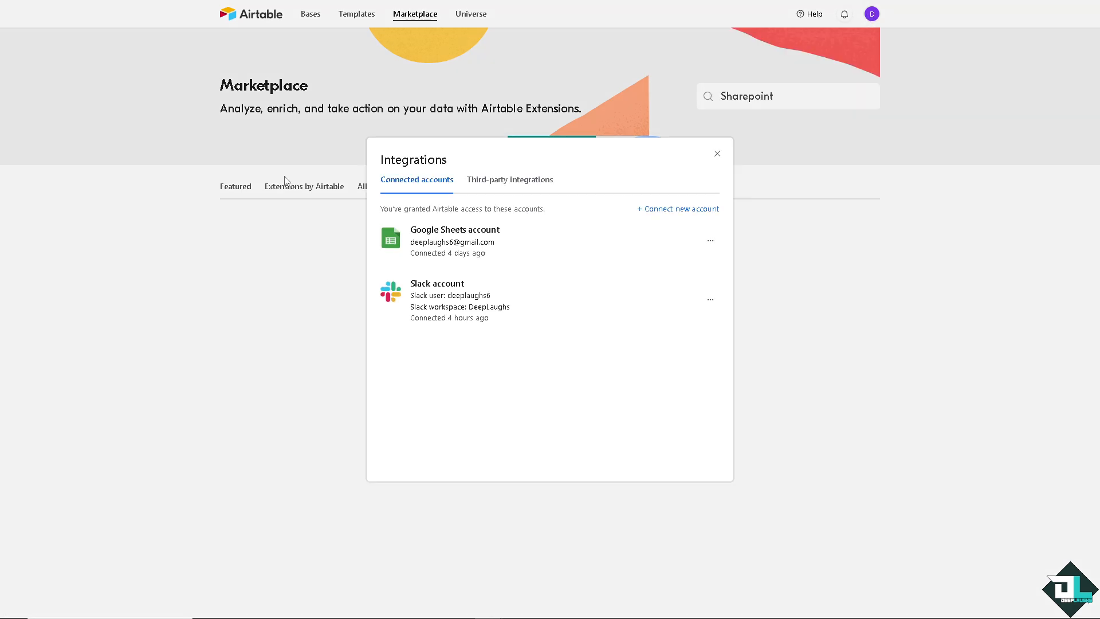
mouse_move(530, 184)
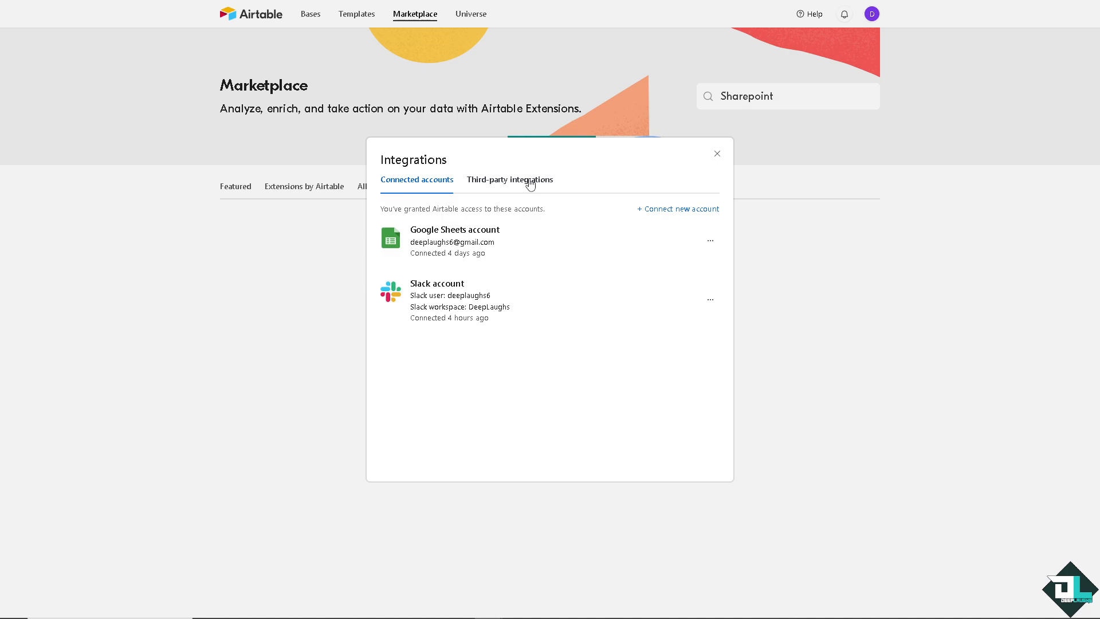
click(510, 179)
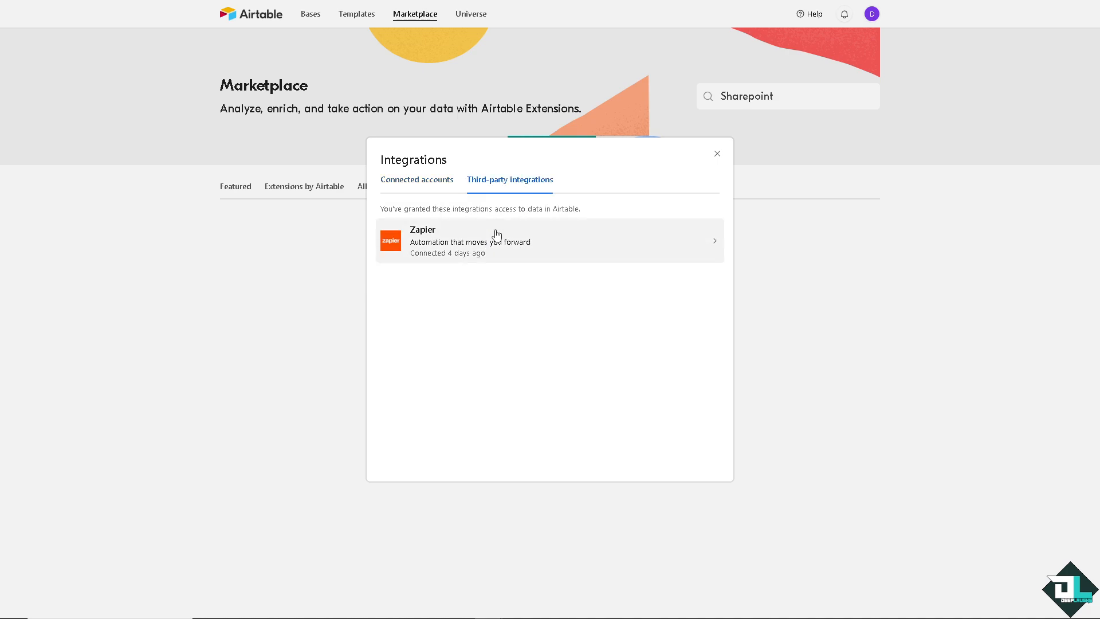
mouse_move(424, 183)
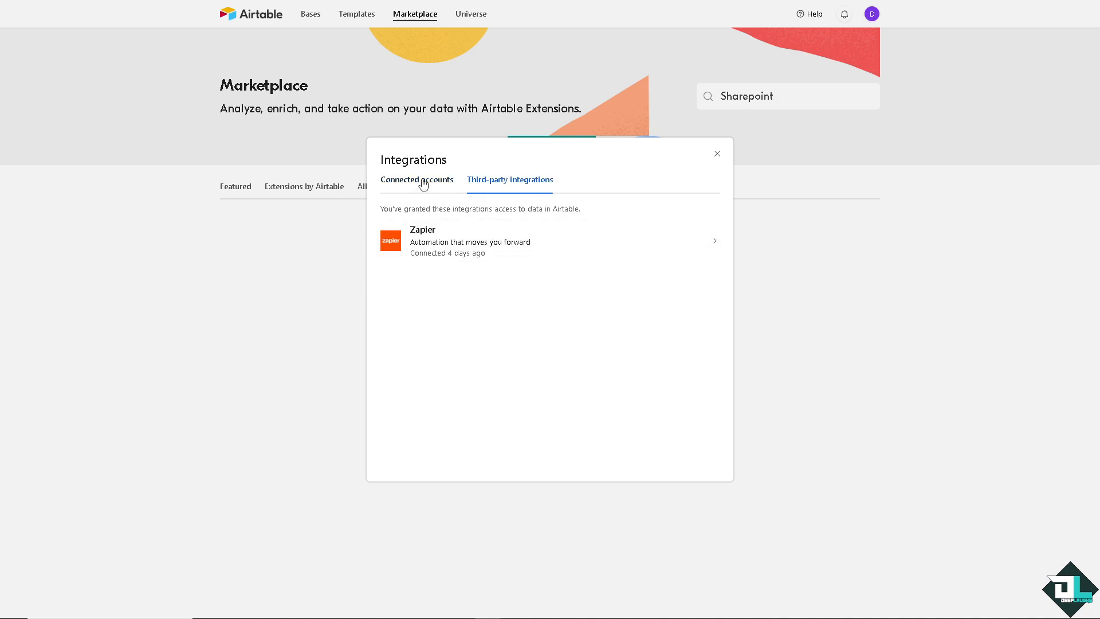
click(418, 179)
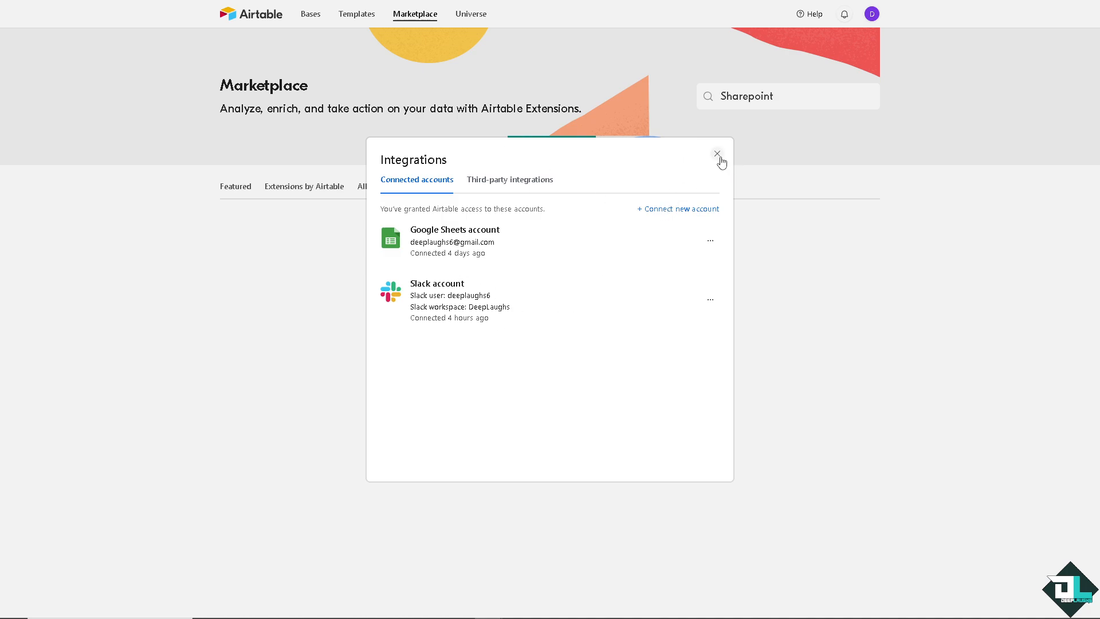
click(716, 153)
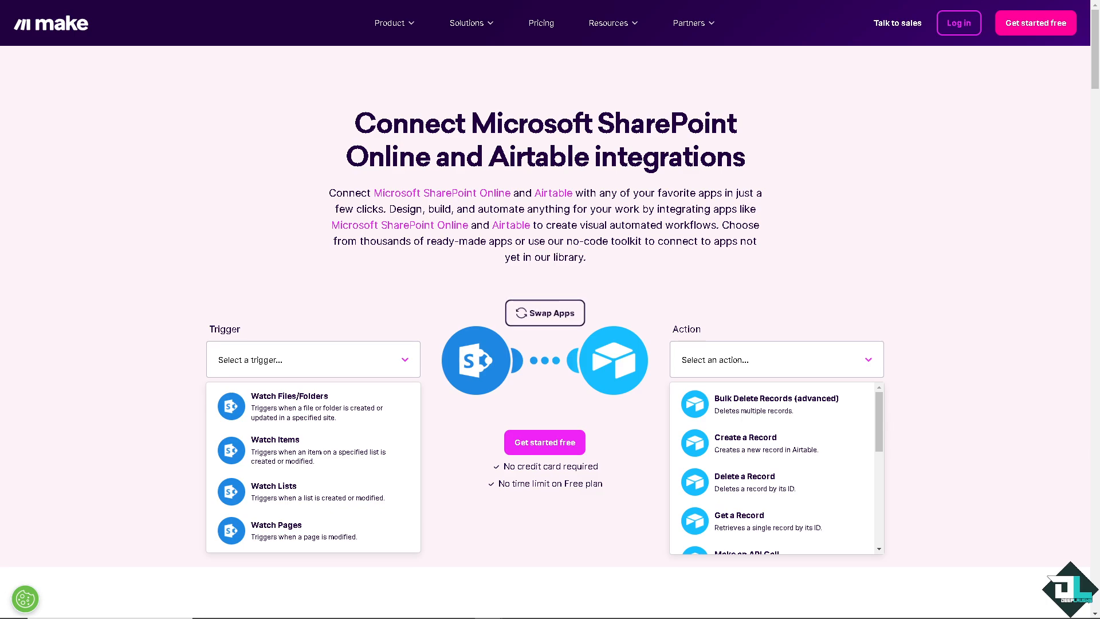
Swap the apps so Airtable is the trigger and SharePoint Online the action.
click(546, 312)
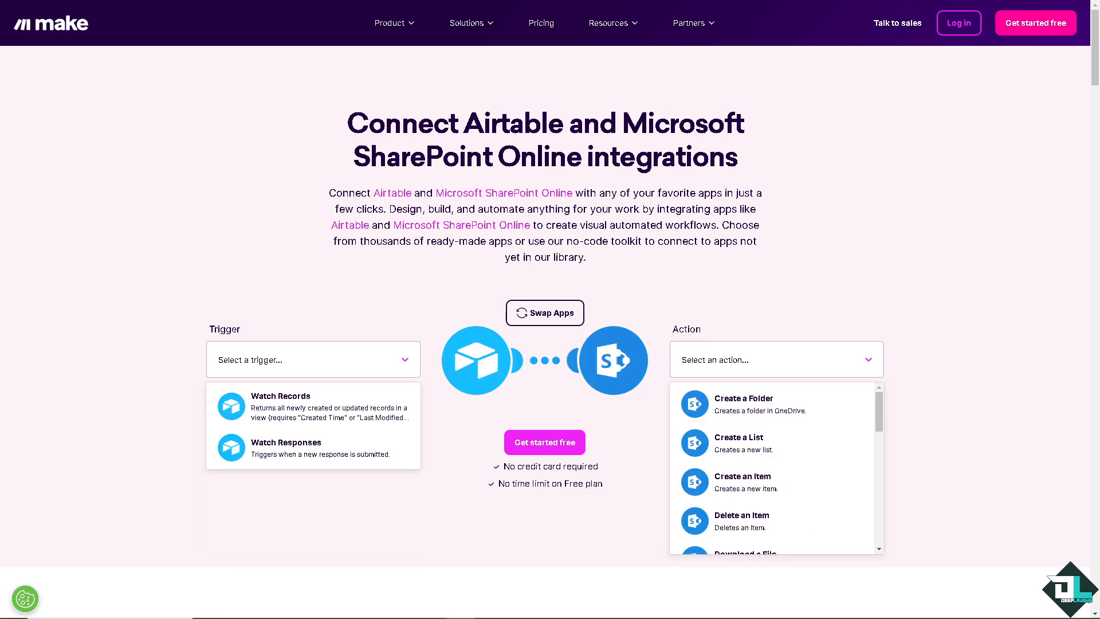
mouse_move(556, 381)
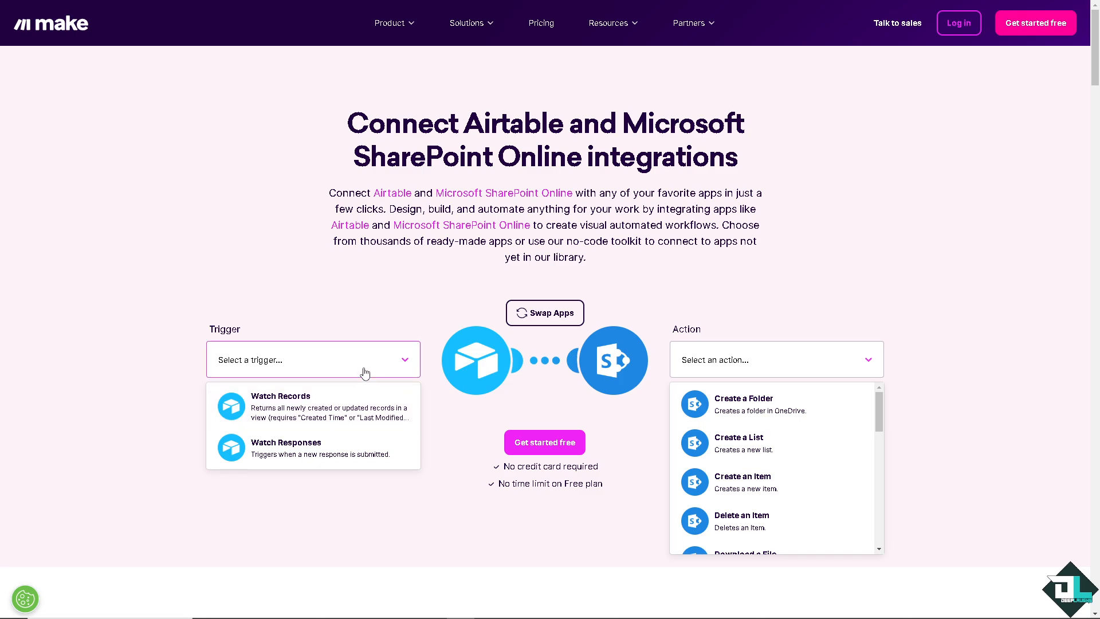
mouse_move(339, 456)
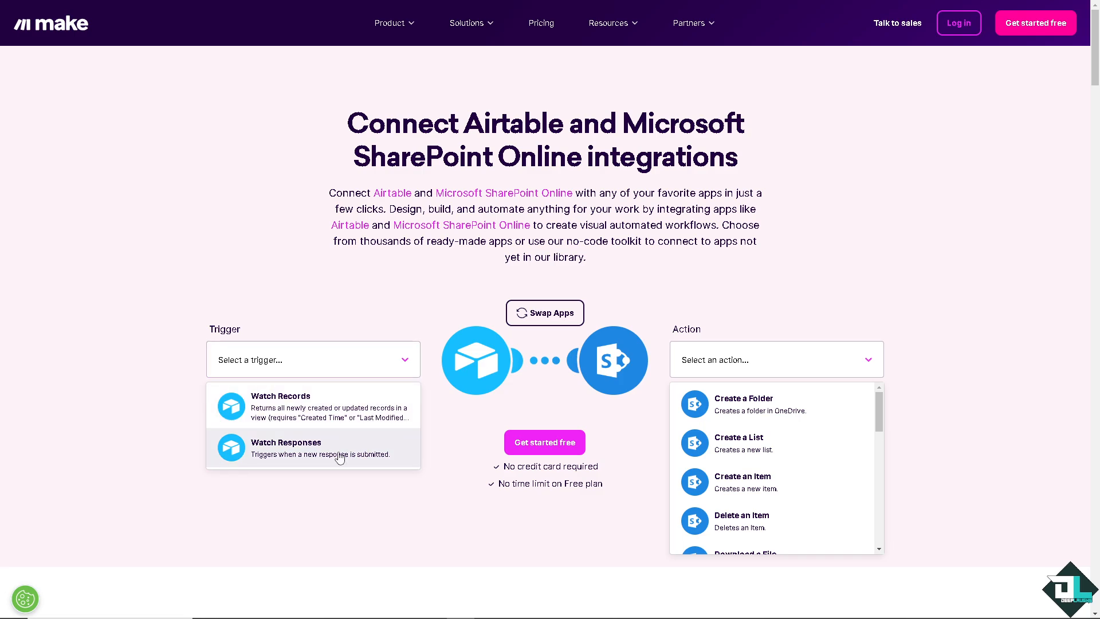
mouse_move(333, 470)
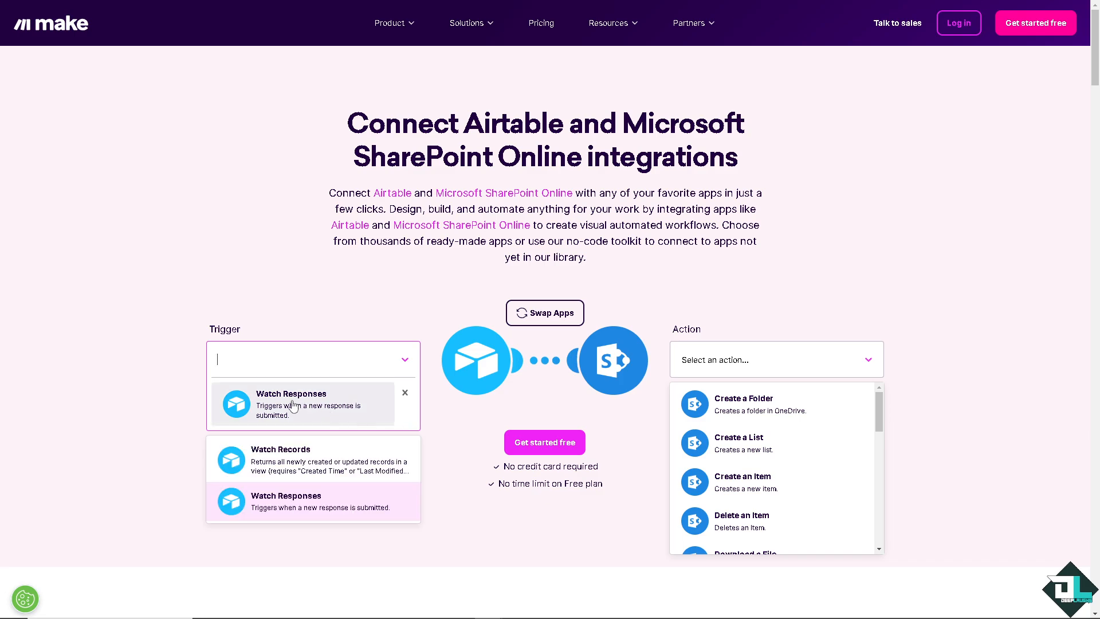
mouse_move(334, 505)
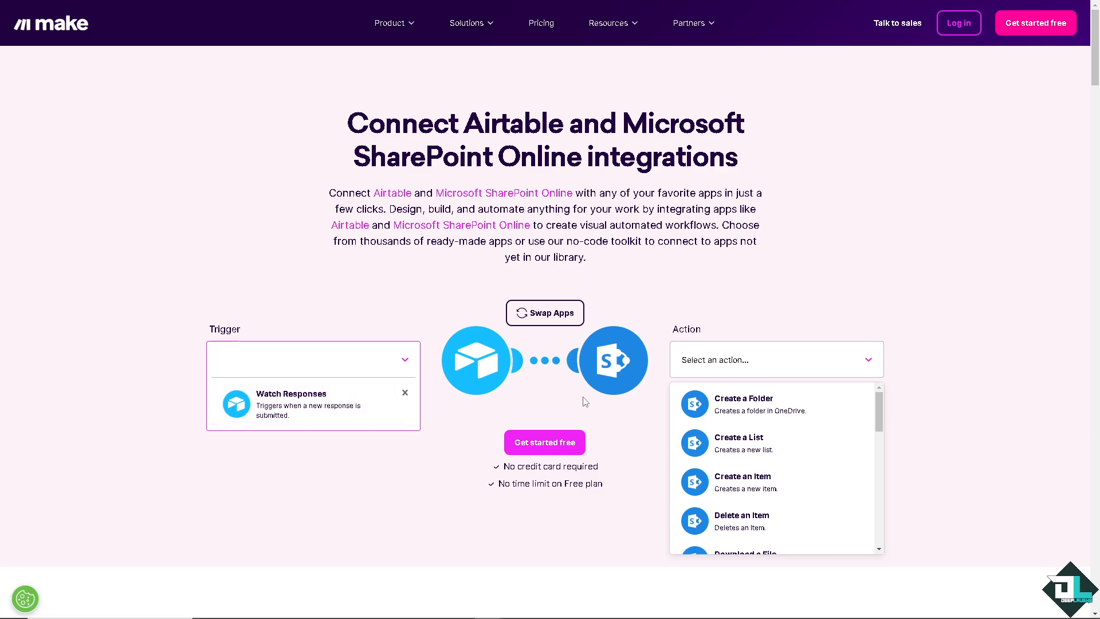
mouse_move(711, 370)
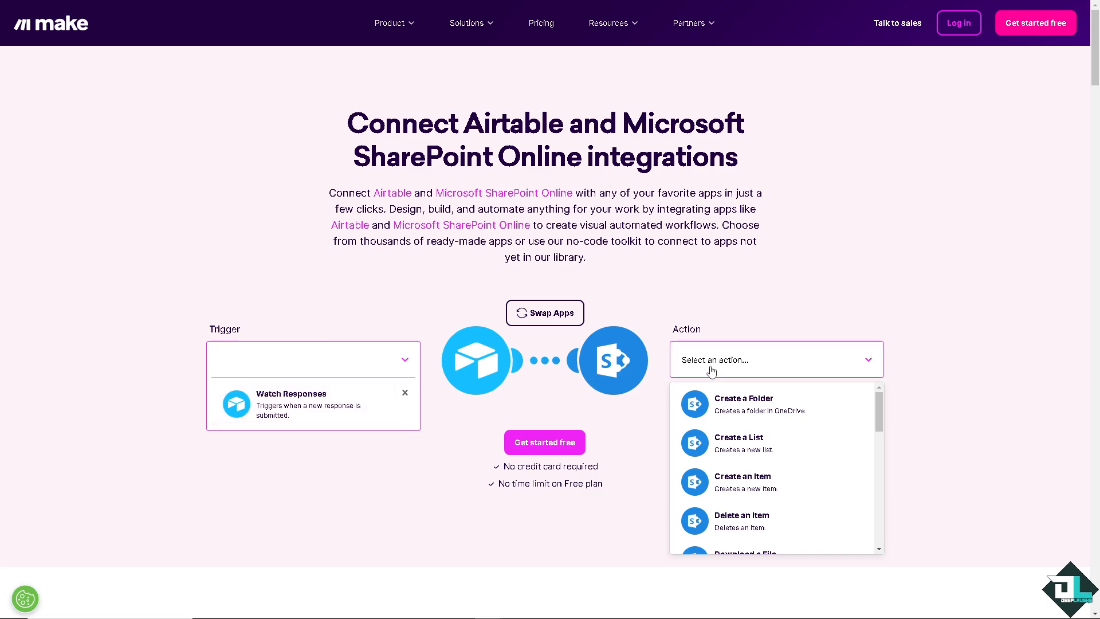
mouse_move(720, 392)
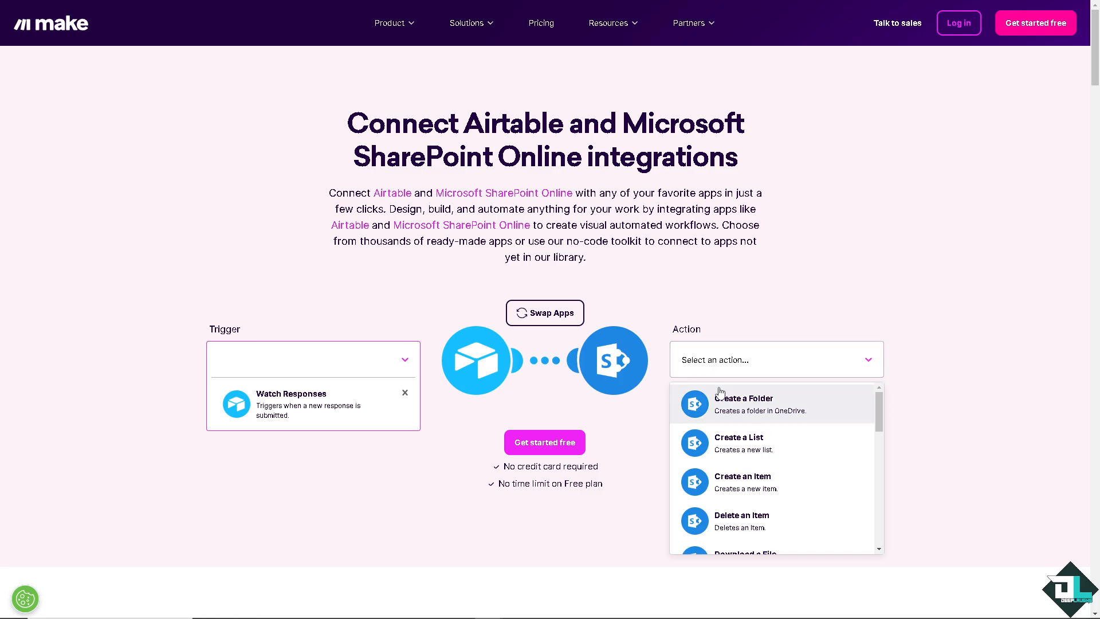
mouse_move(814, 440)
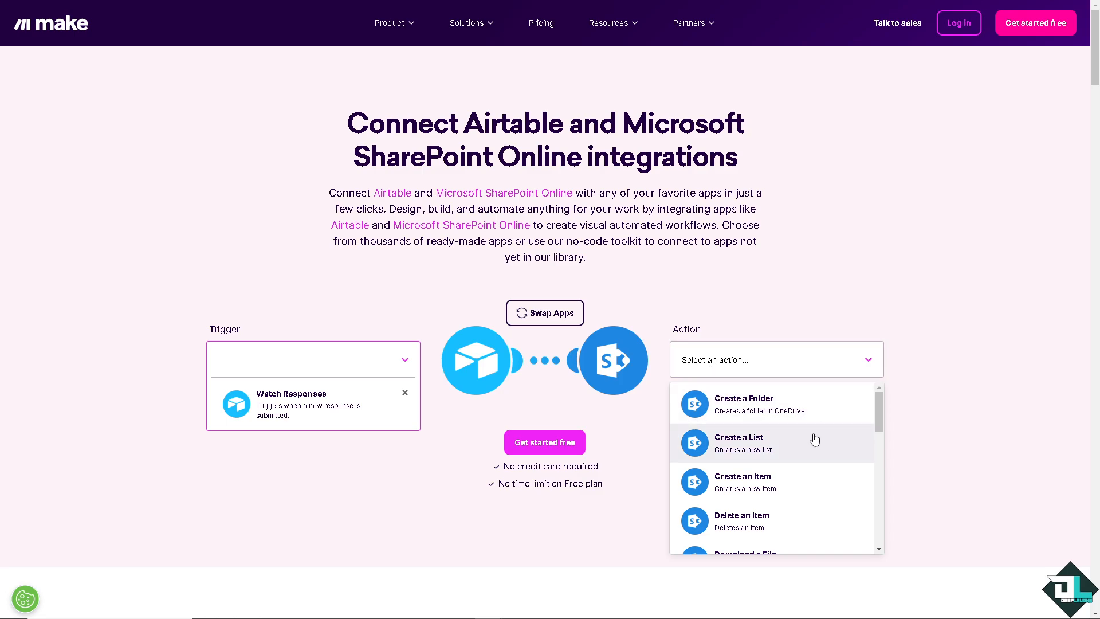
Choose Create a List as the SharePoint action and continue to Make's sign-in page.
scroll(down, 3)
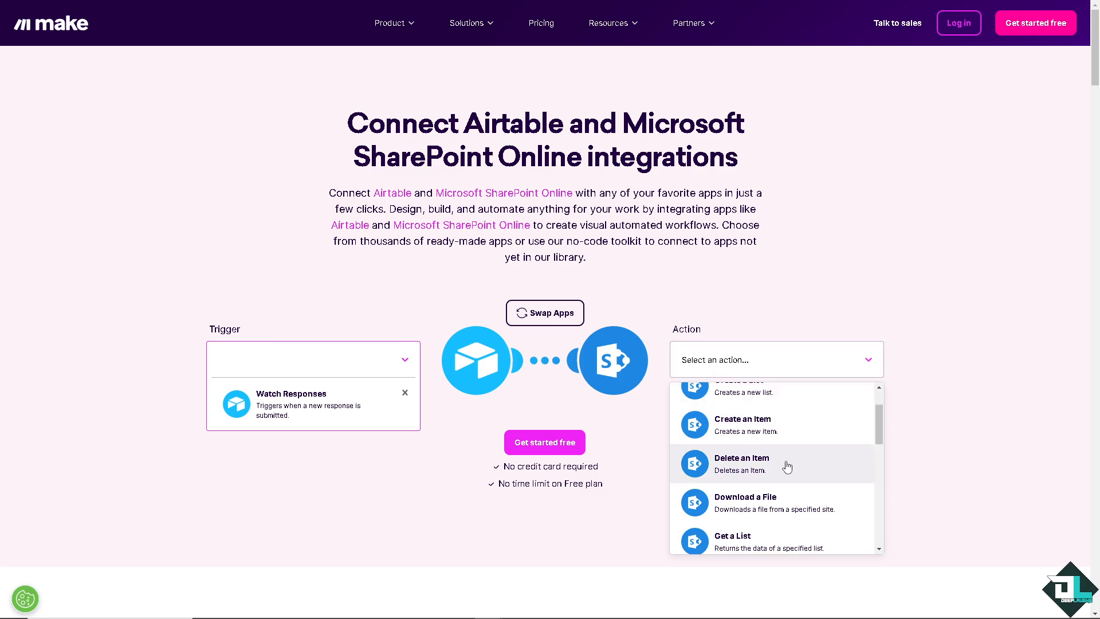
mouse_move(788, 446)
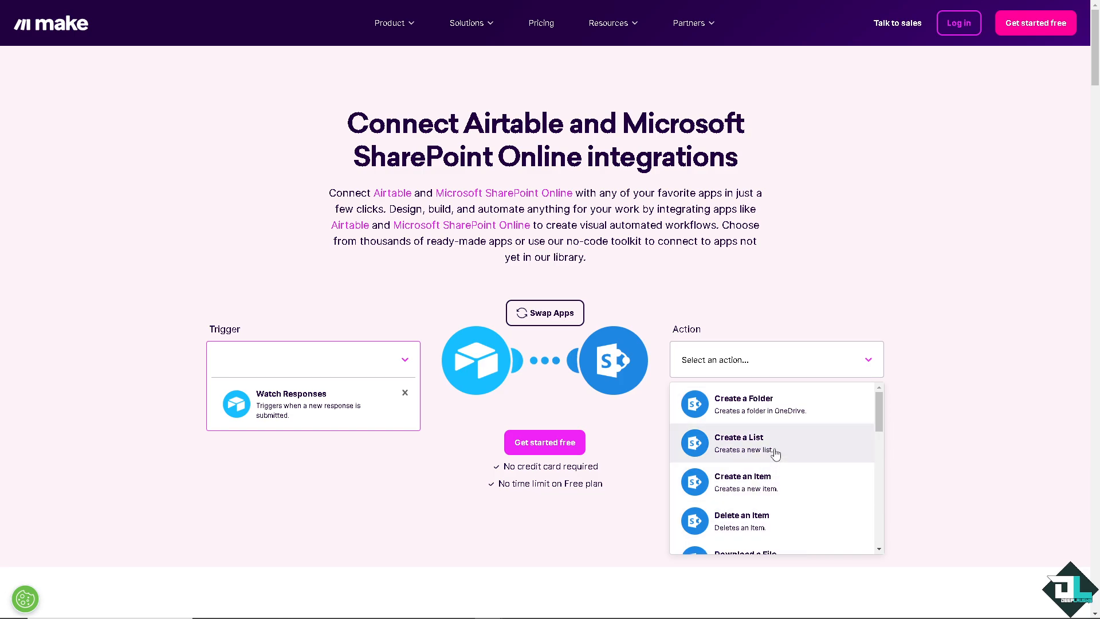
click(738, 442)
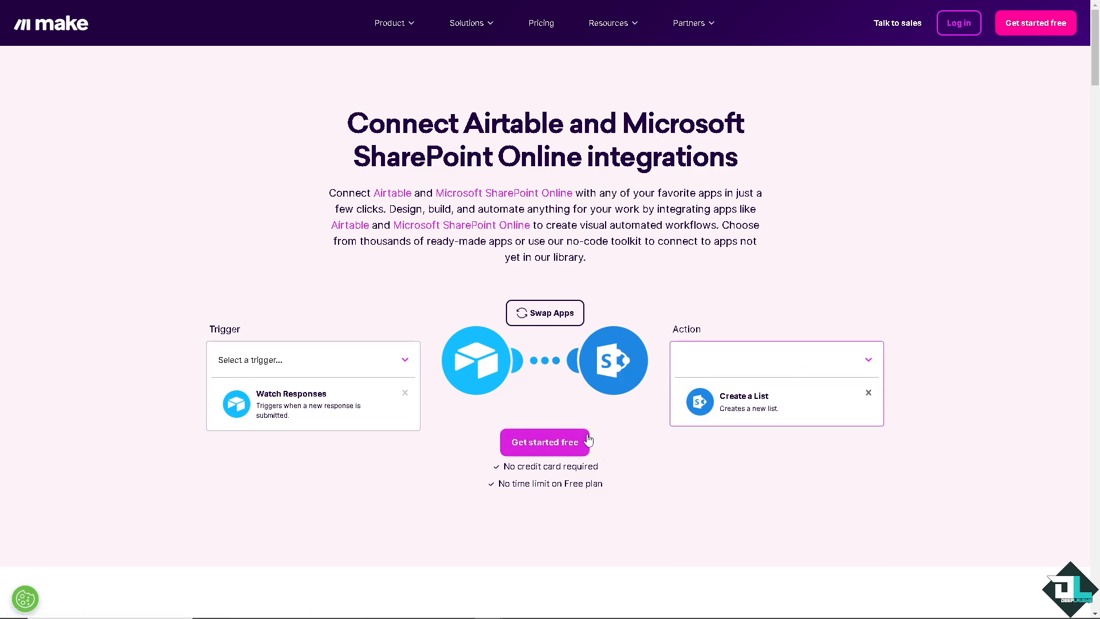
mouse_move(1038, 143)
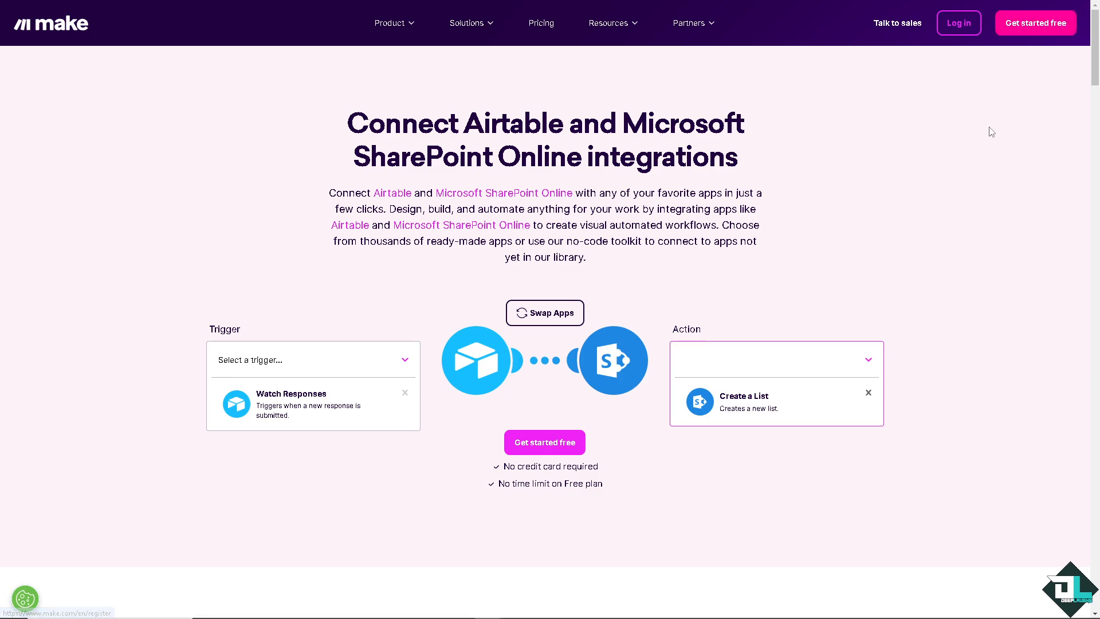
mouse_move(925, 63)
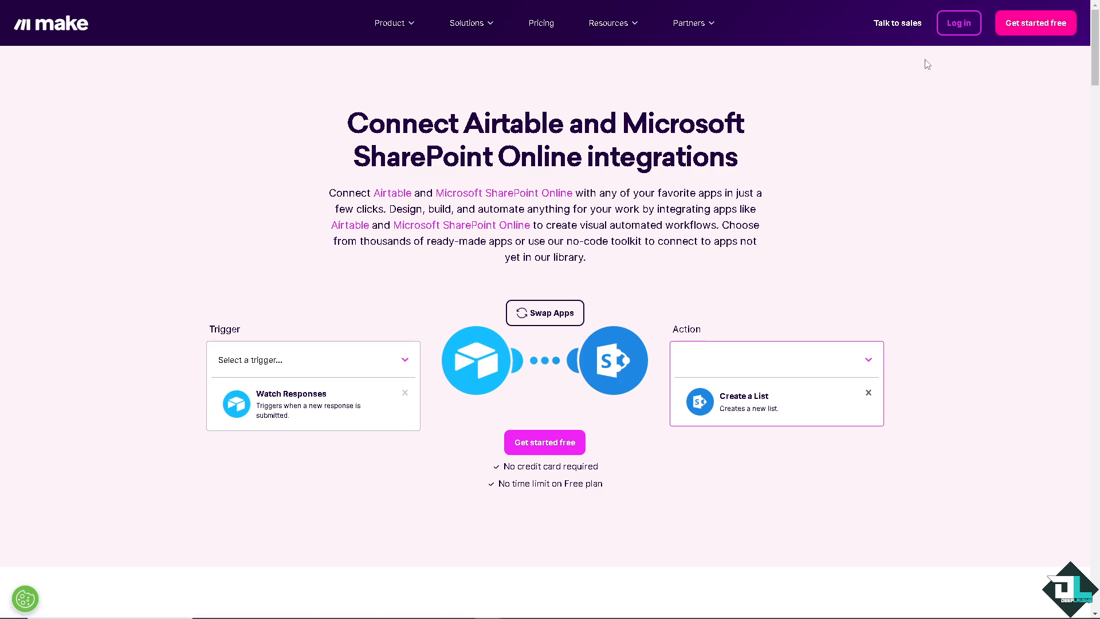
mouse_move(894, 54)
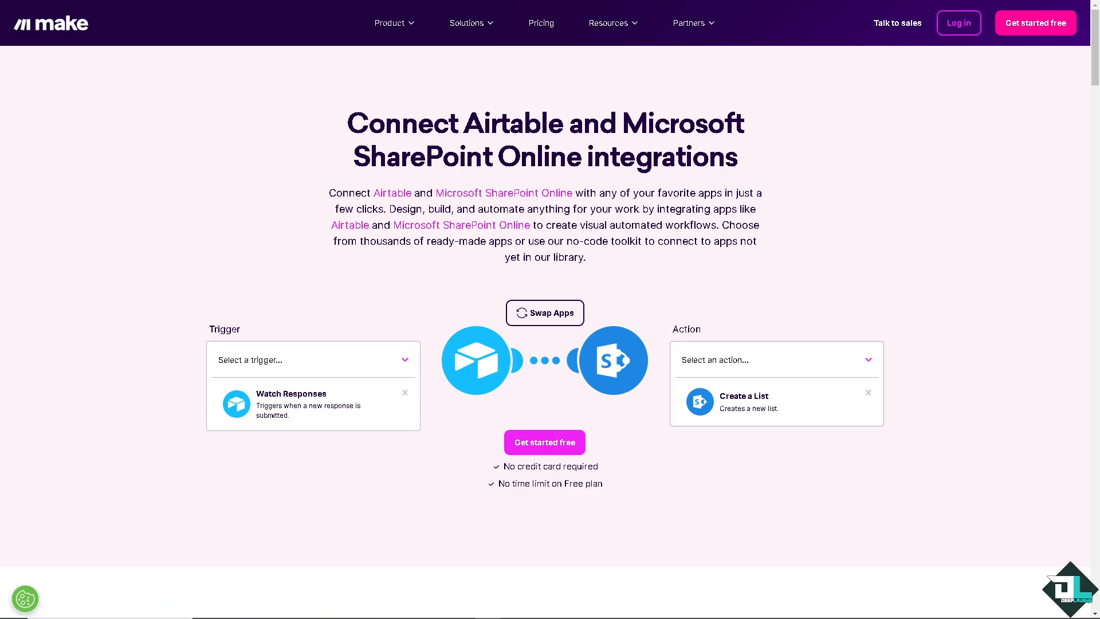
click(958, 23)
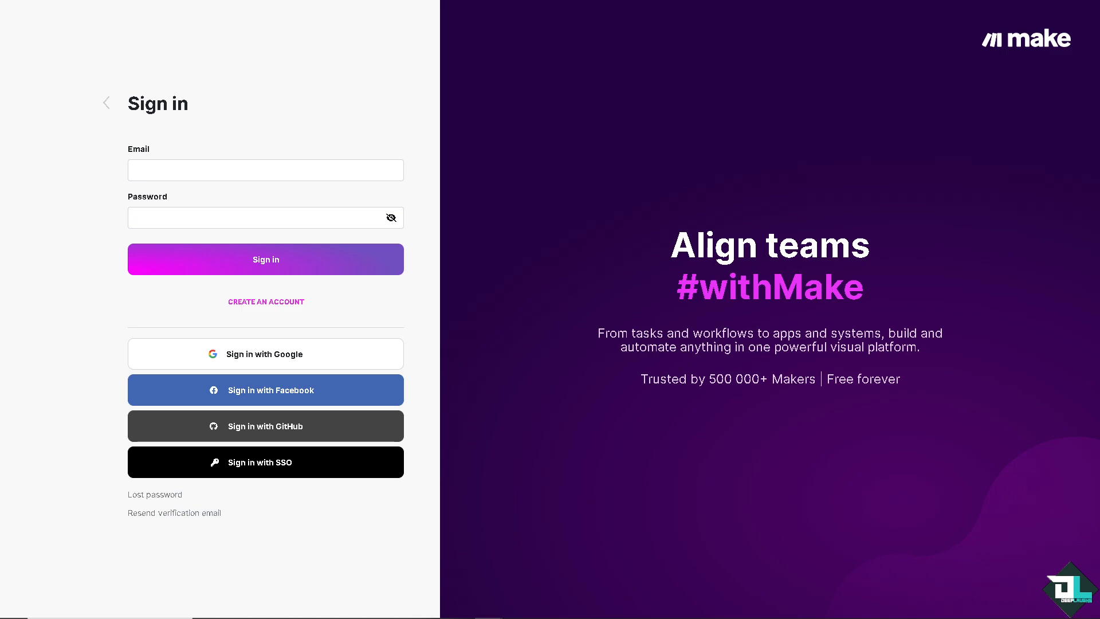
Rename the scenario 'How To Integrate Airtable with Sharepoint' and run it once as a test.
click(265, 259)
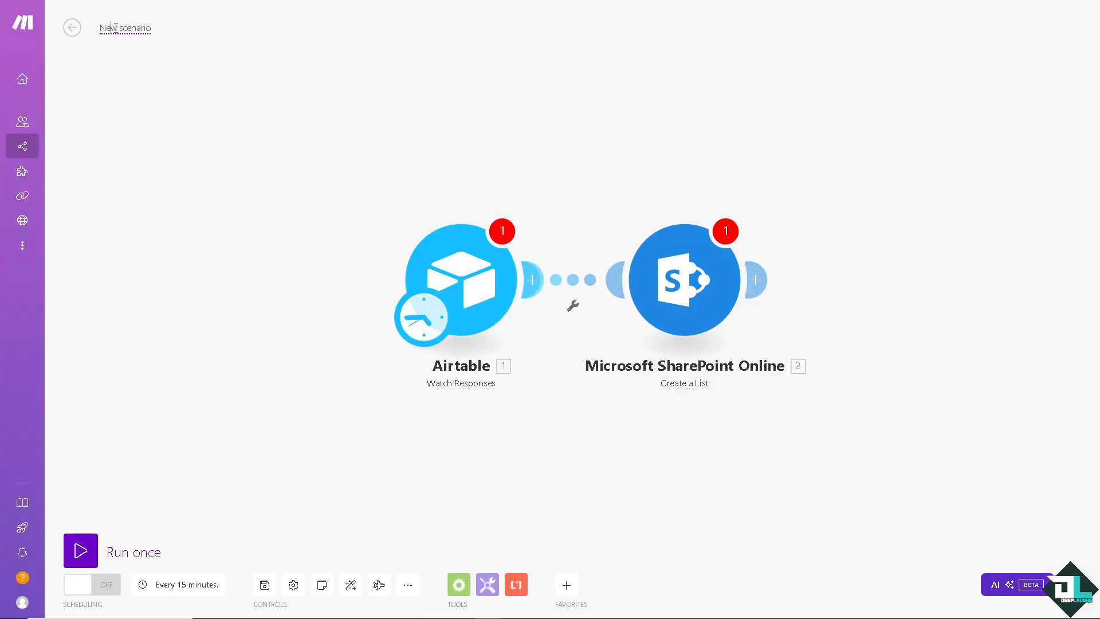
text(How To Integrate Airtable with Sharepoint)
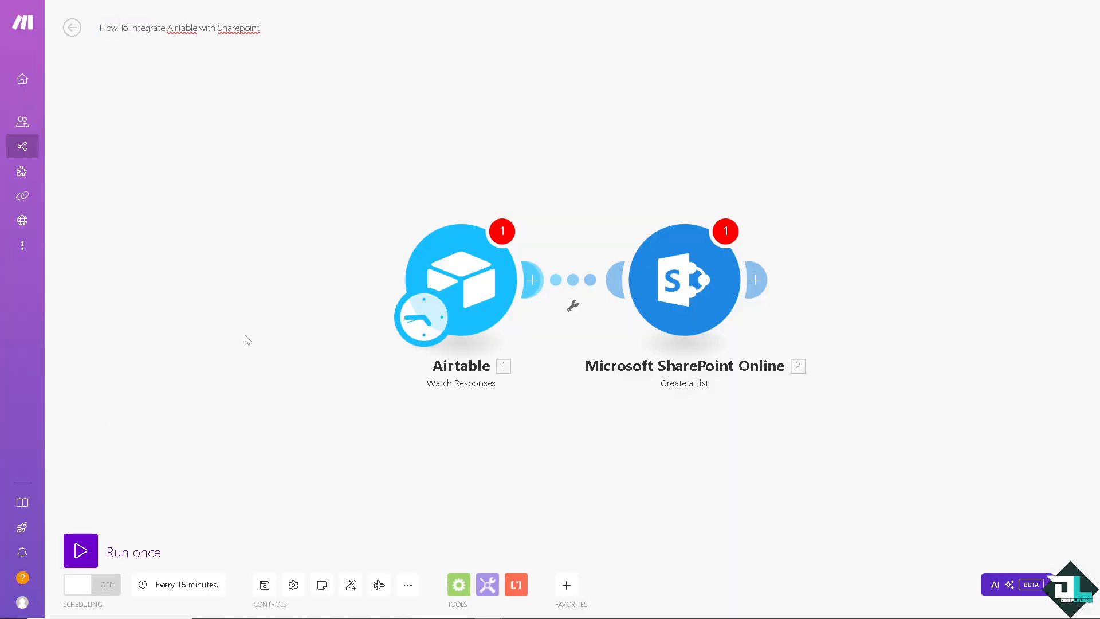
mouse_move(490, 314)
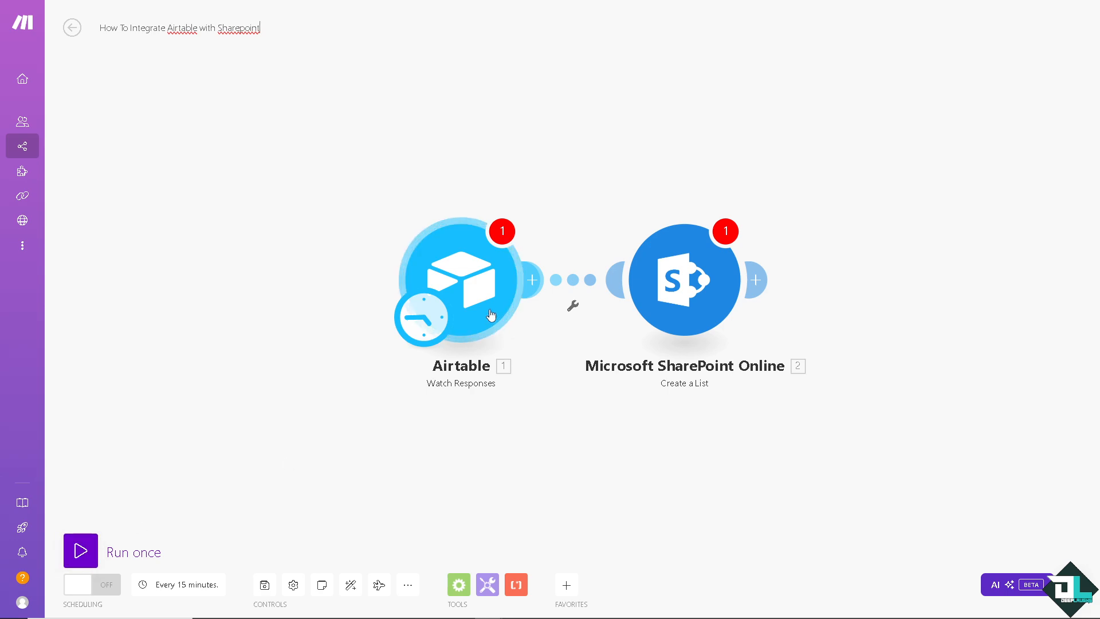
mouse_move(252, 353)
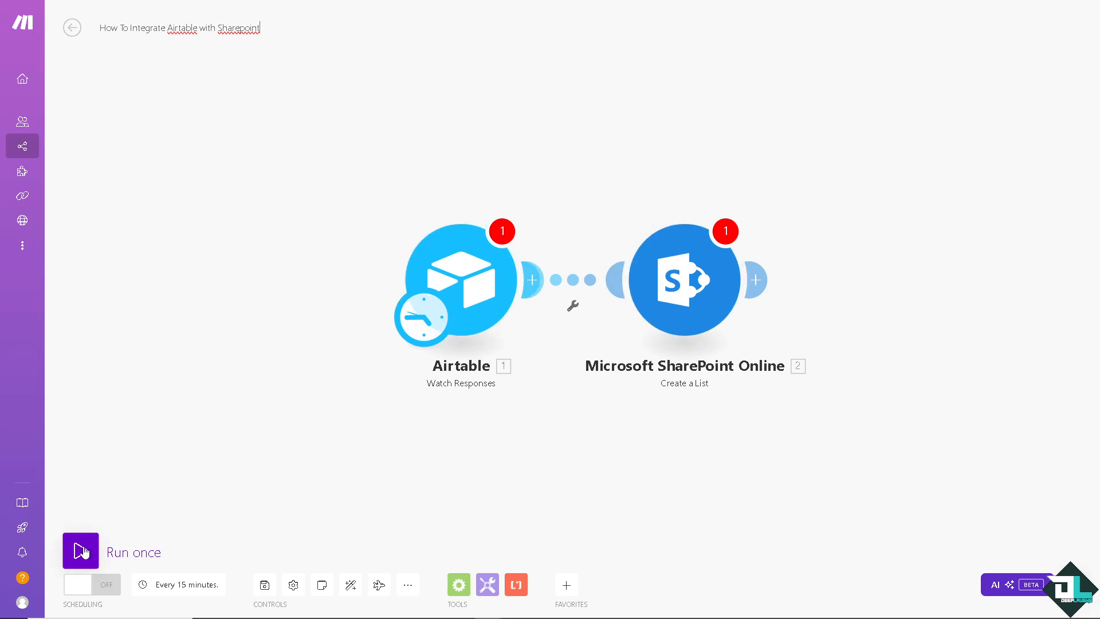
click(81, 550)
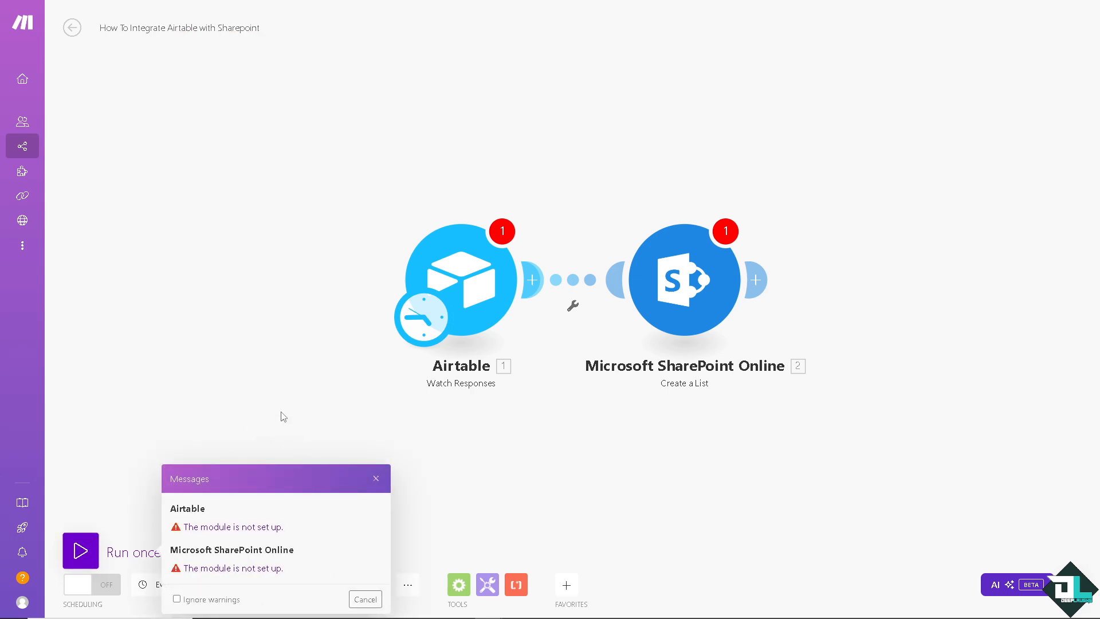
mouse_move(420, 453)
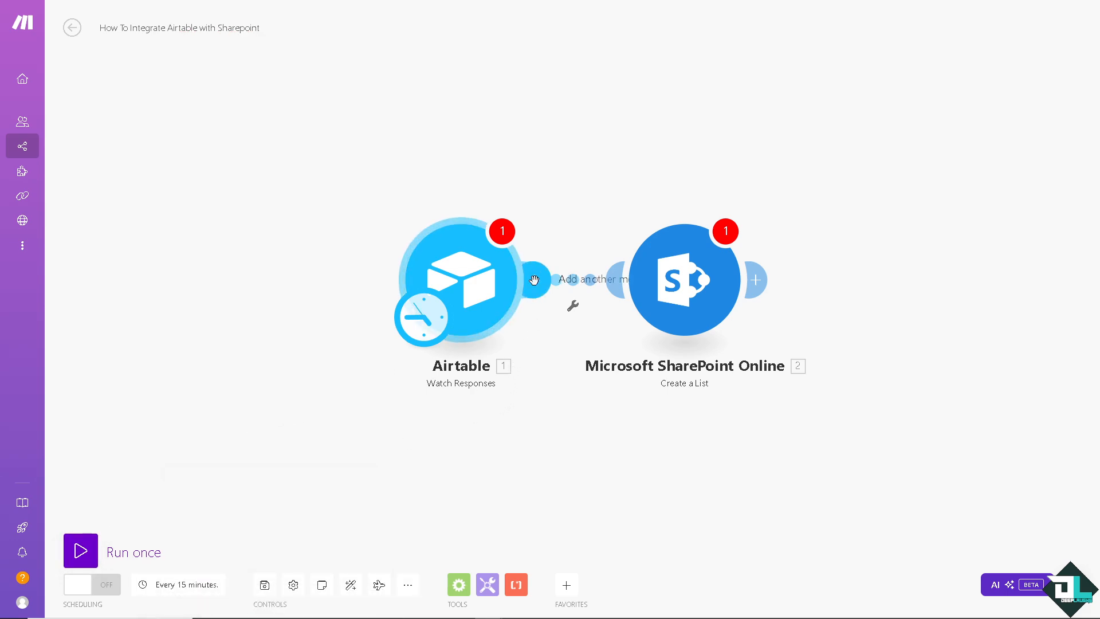
Create and save a webhook named My Airtable webhook for the Airtable trigger, copying its address.
click(759, 280)
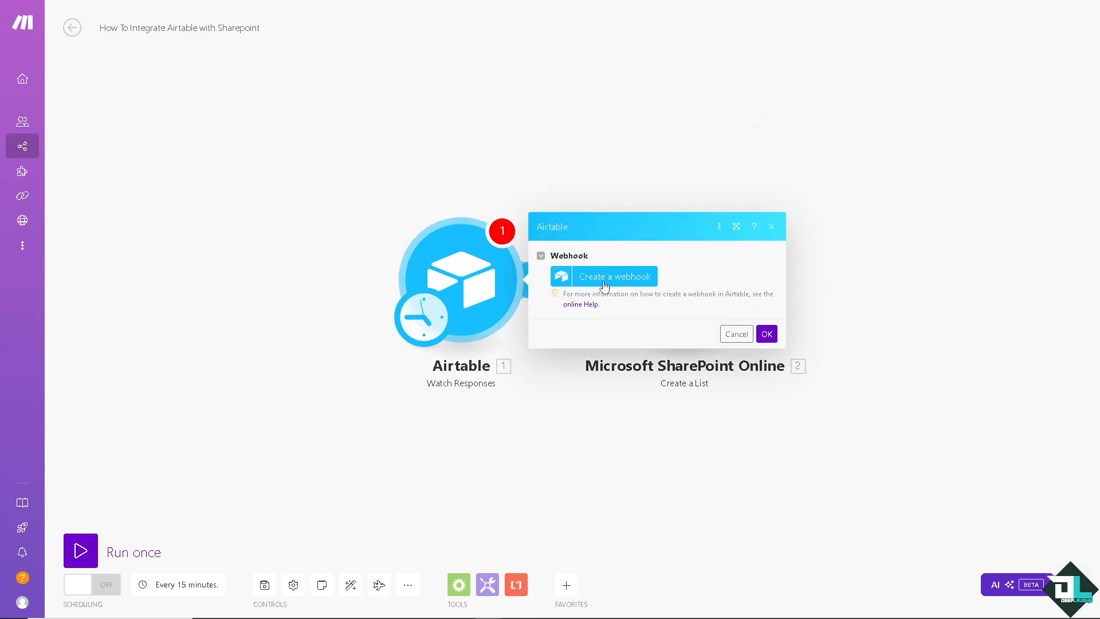
click(615, 276)
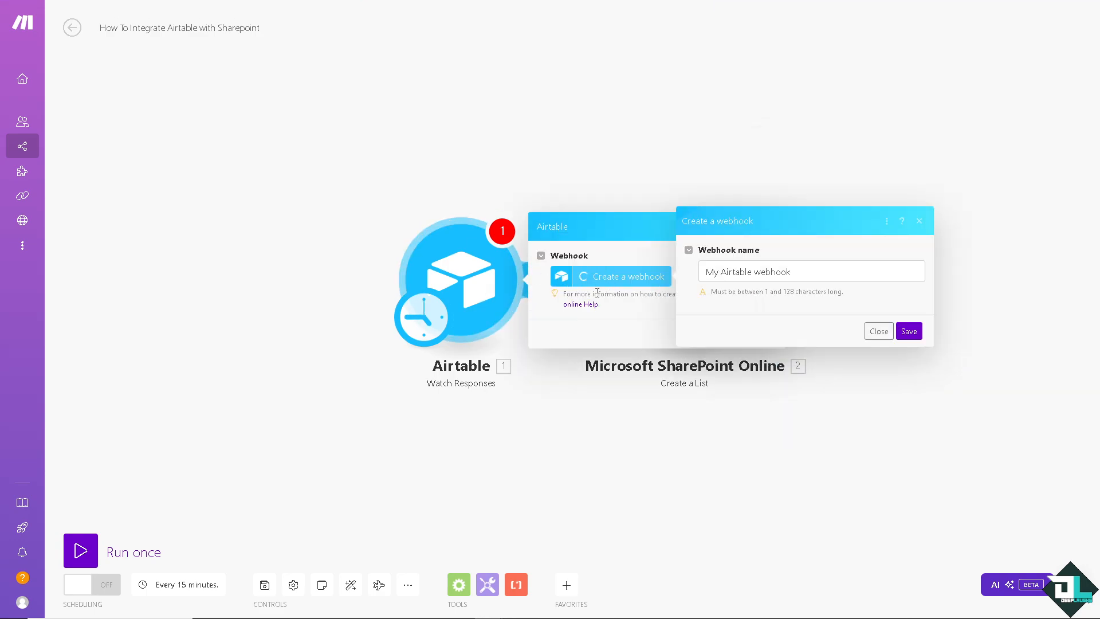
mouse_move(785, 303)
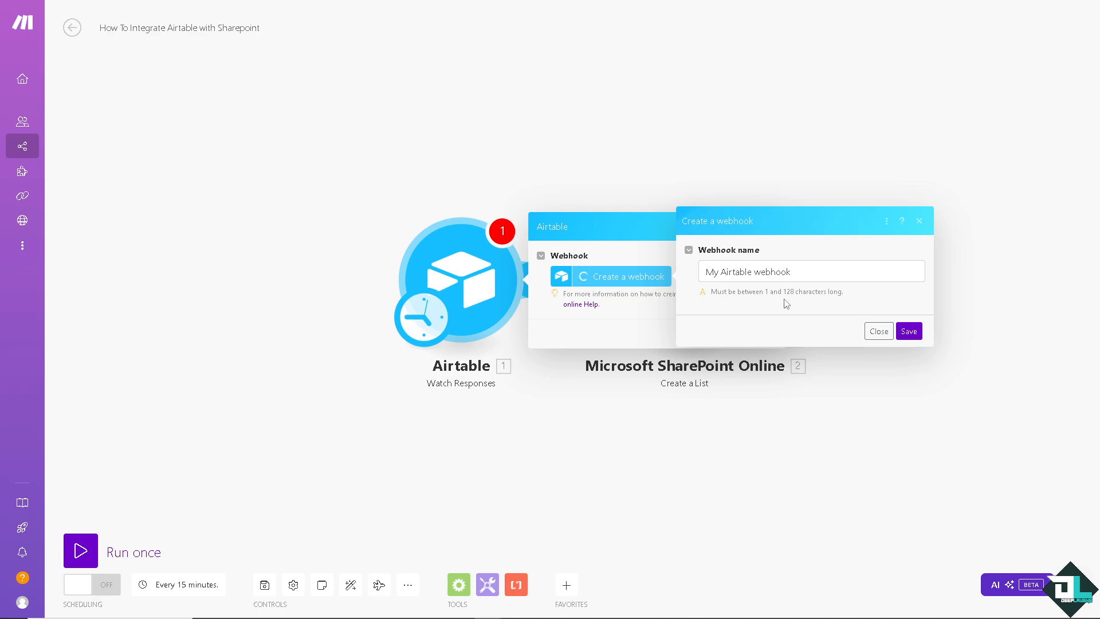
click(878, 330)
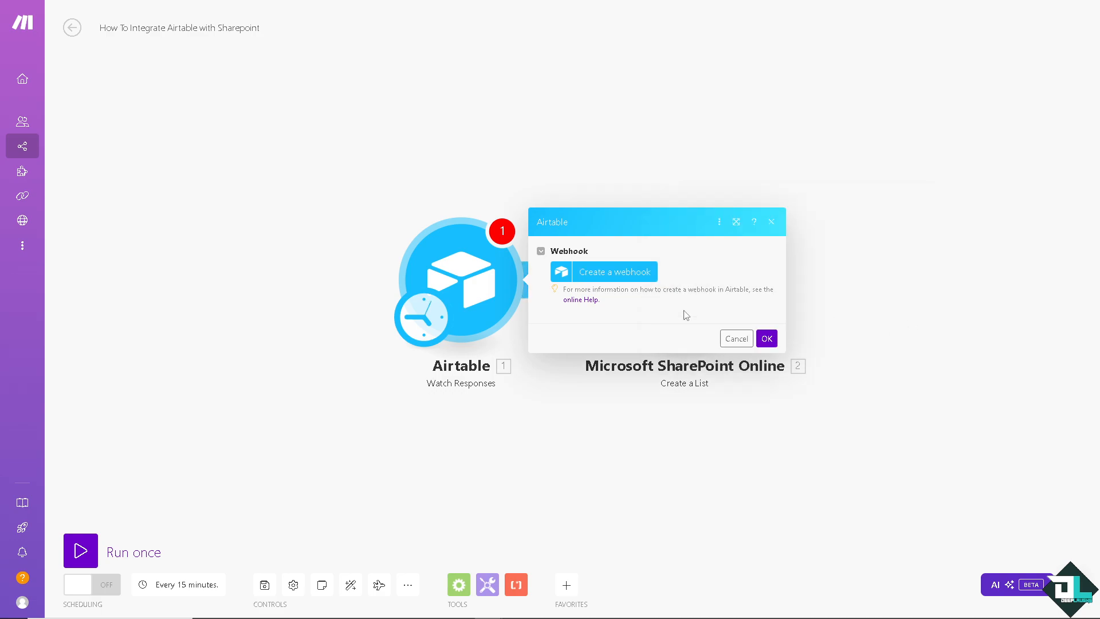
click(614, 270)
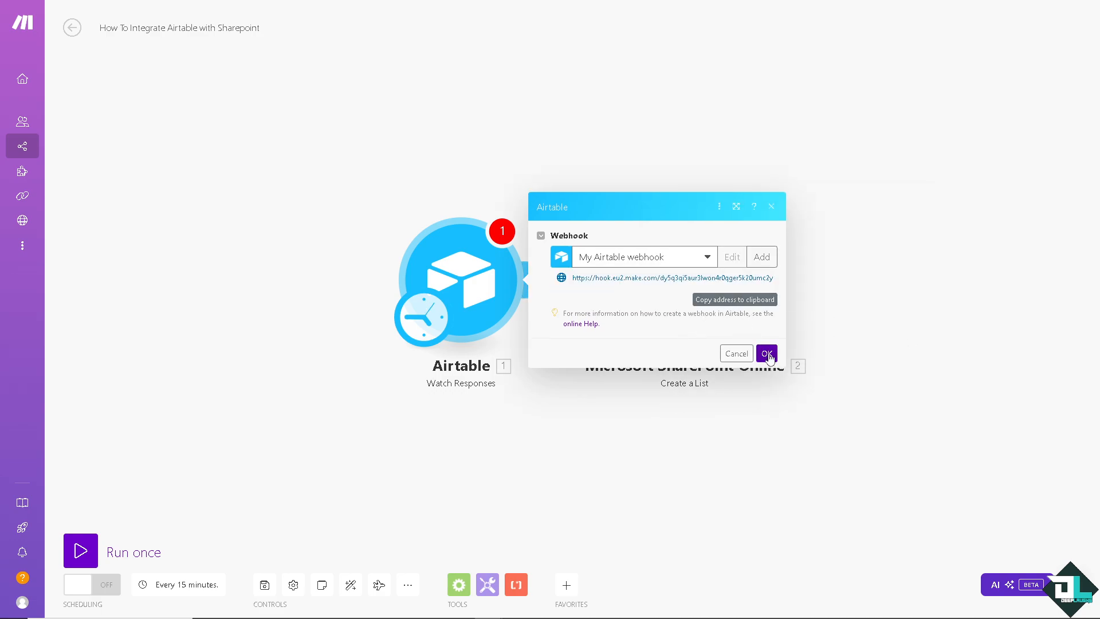
click(765, 353)
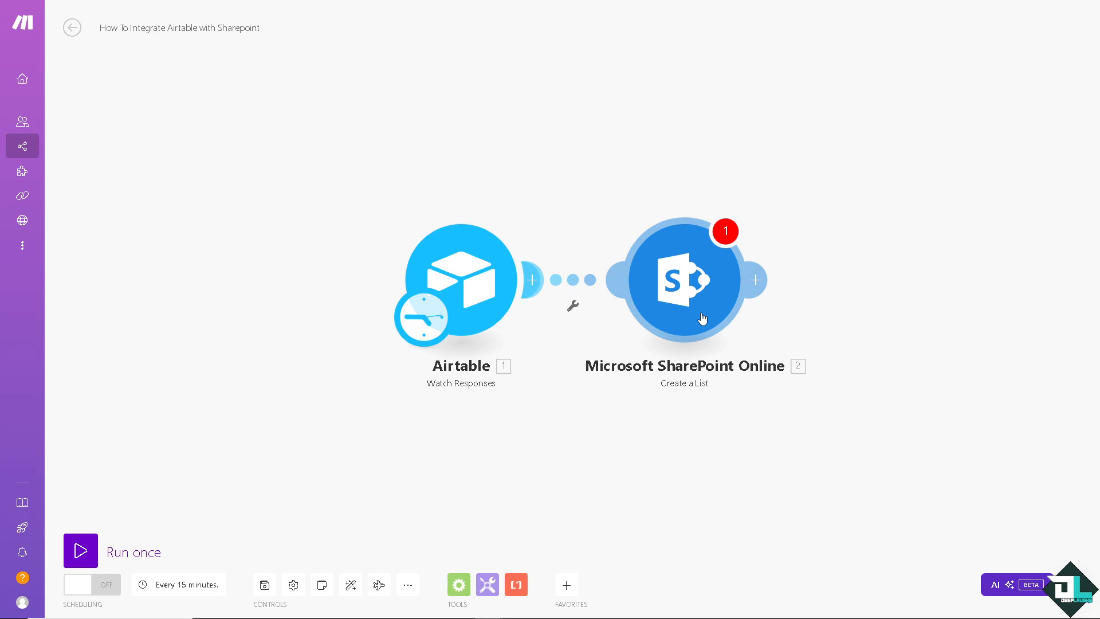
View the SharePoint module's Connection dropdown without choosing an account.
click(683, 280)
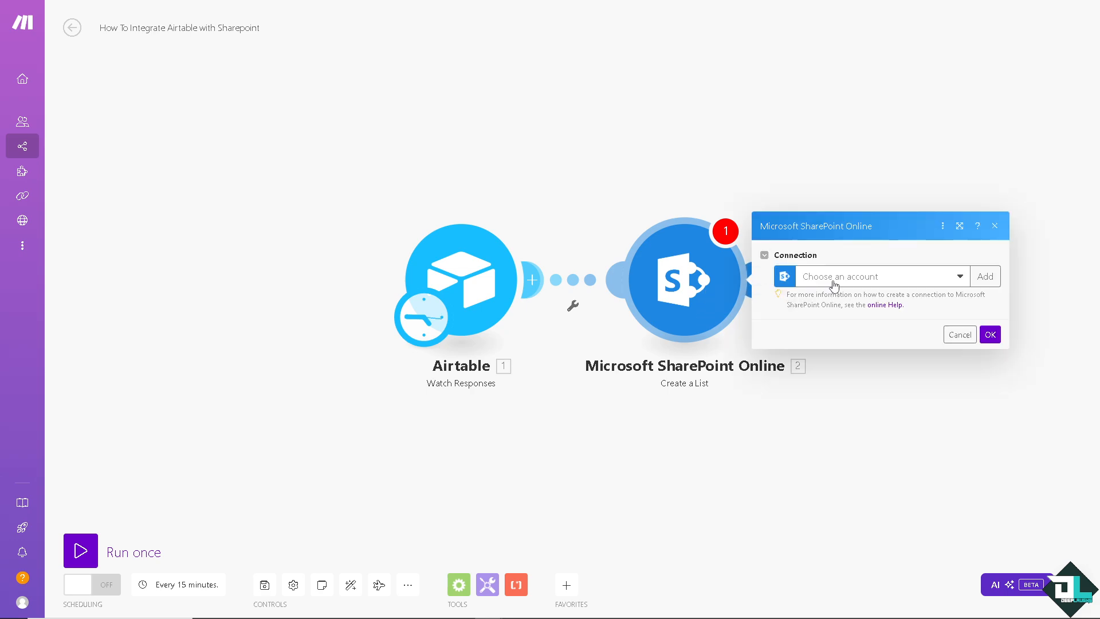
click(960, 335)
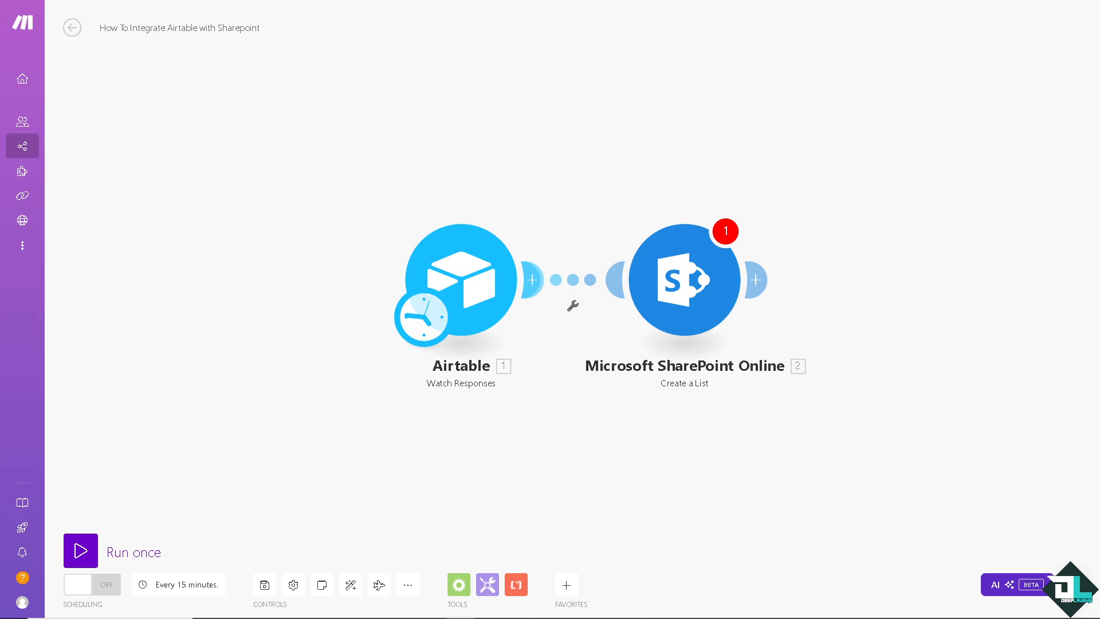
mouse_move(7, 231)
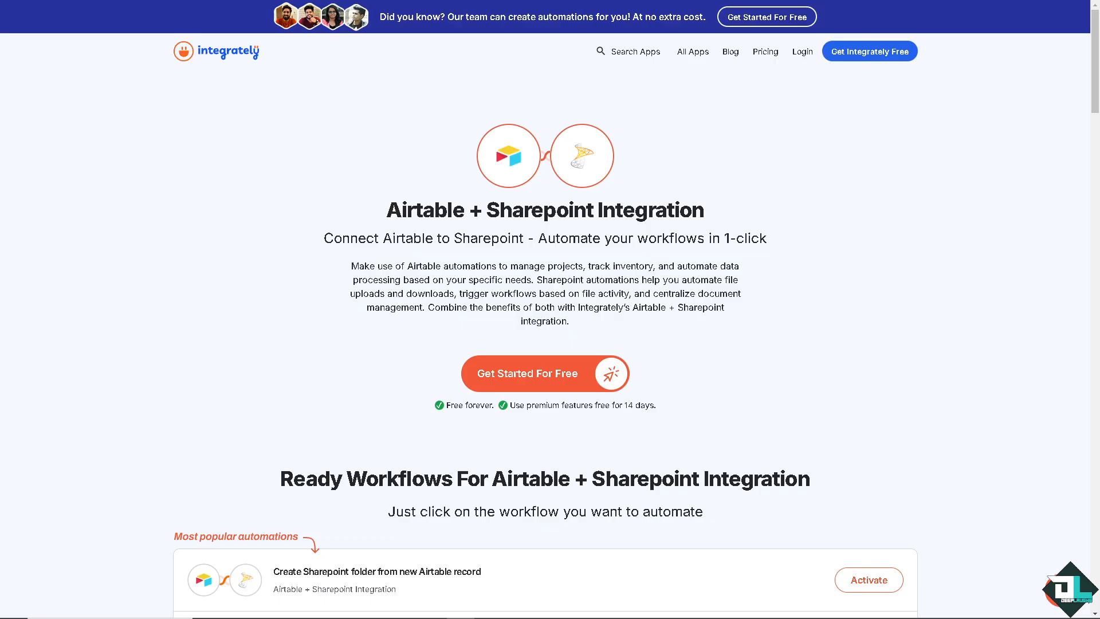
mouse_move(352, 191)
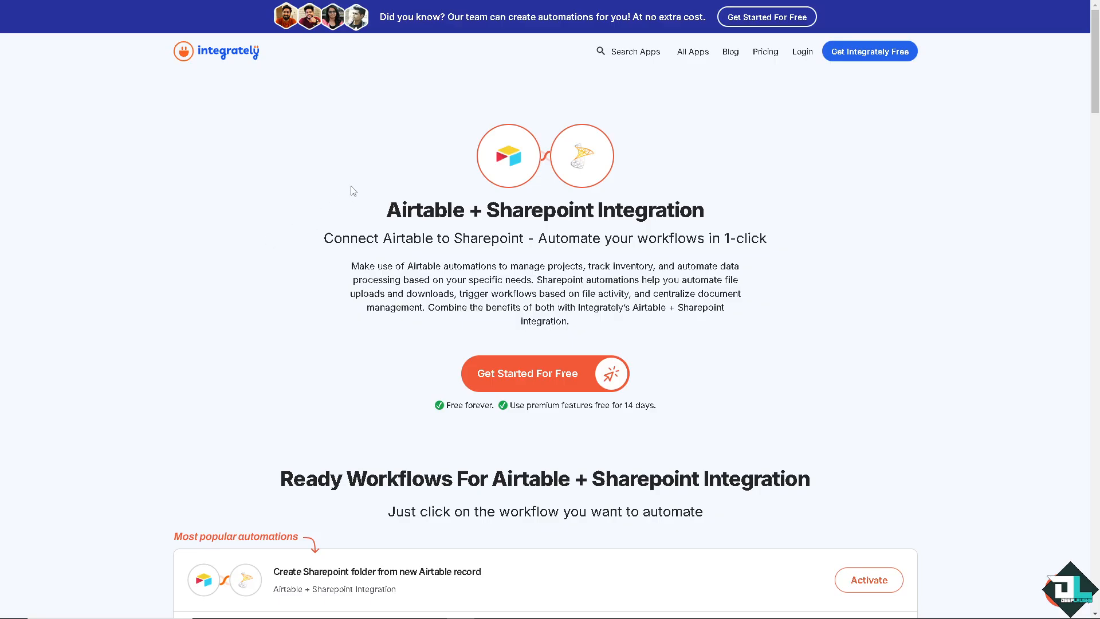
mouse_move(317, 161)
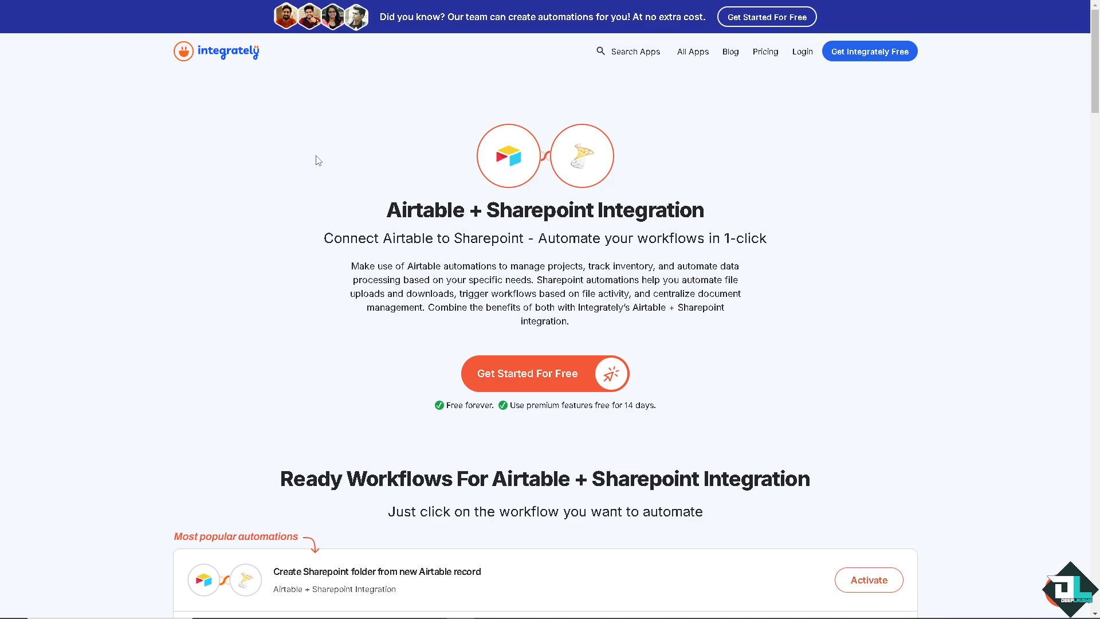
mouse_move(653, 212)
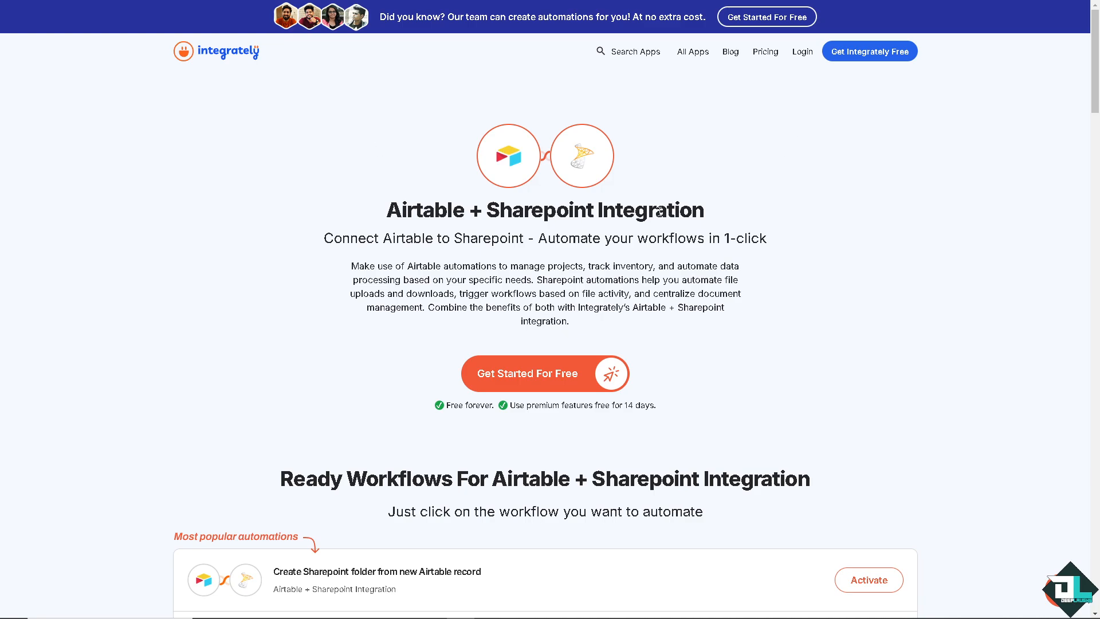
mouse_move(328, 113)
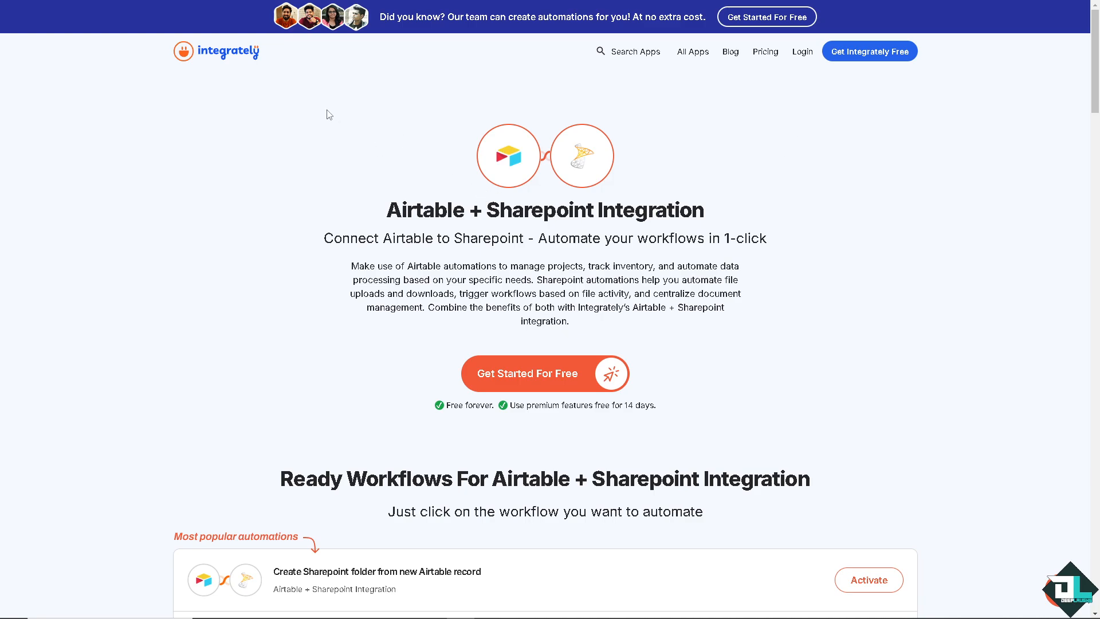
mouse_move(323, 114)
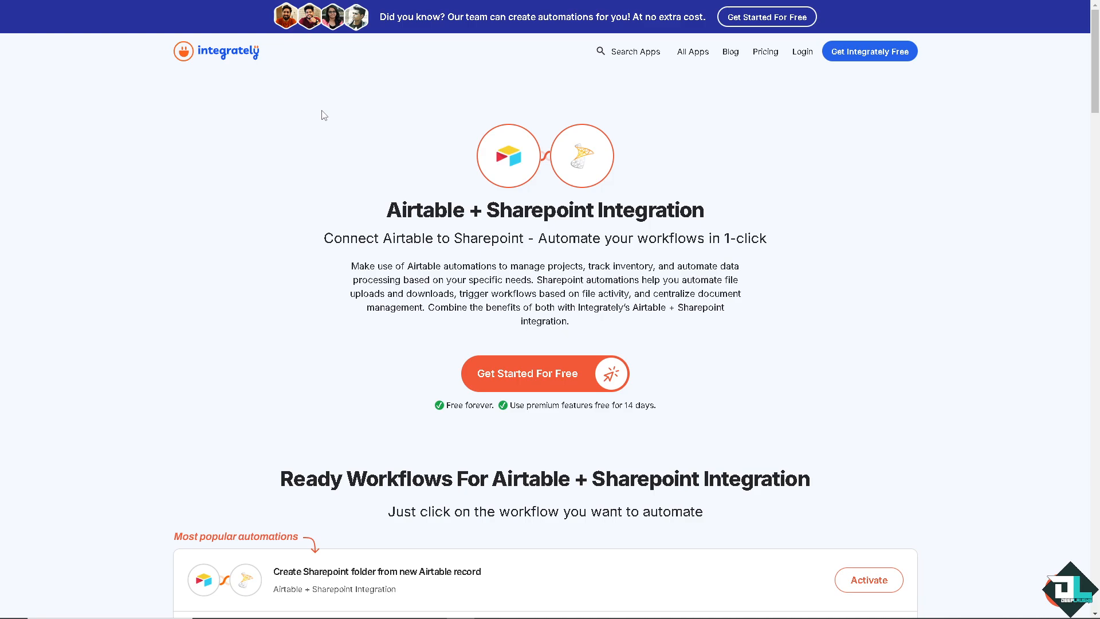
mouse_move(424, 275)
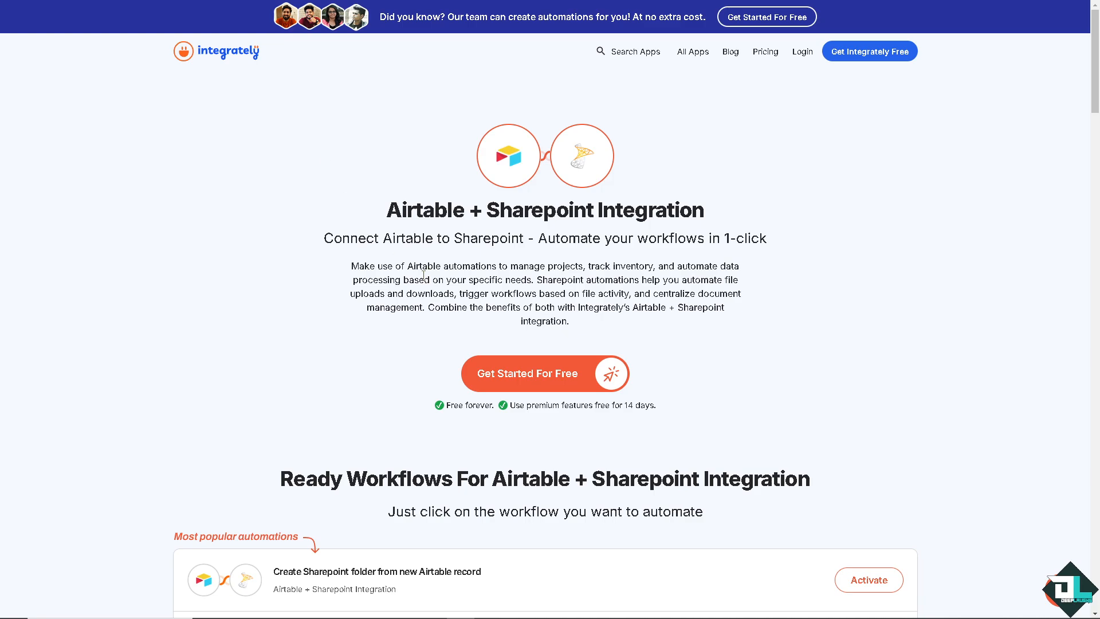
mouse_move(540, 293)
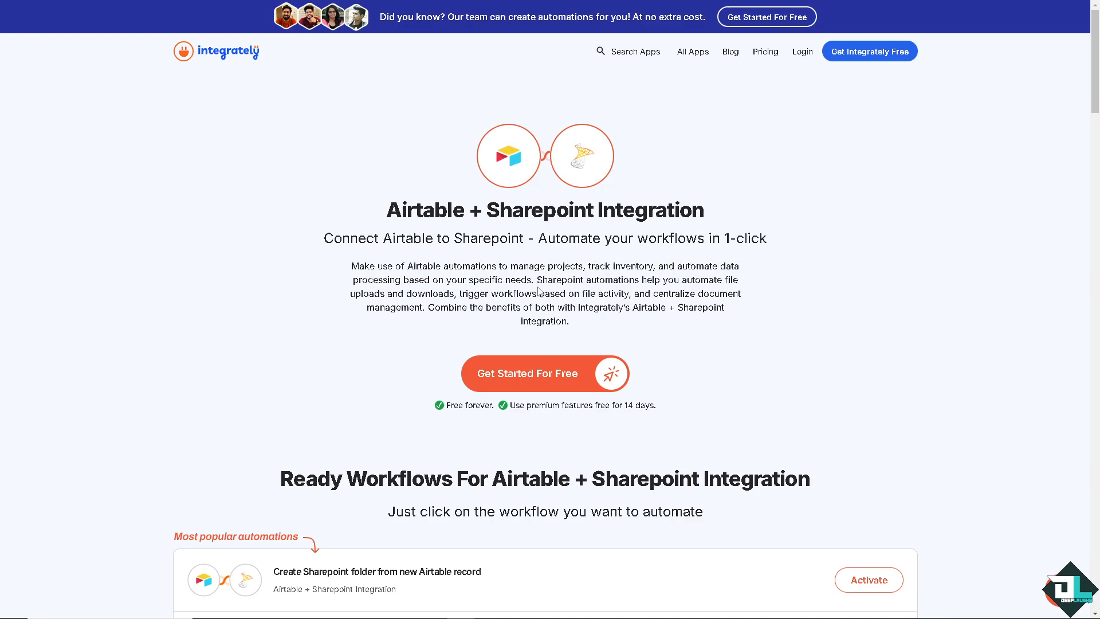
mouse_move(518, 356)
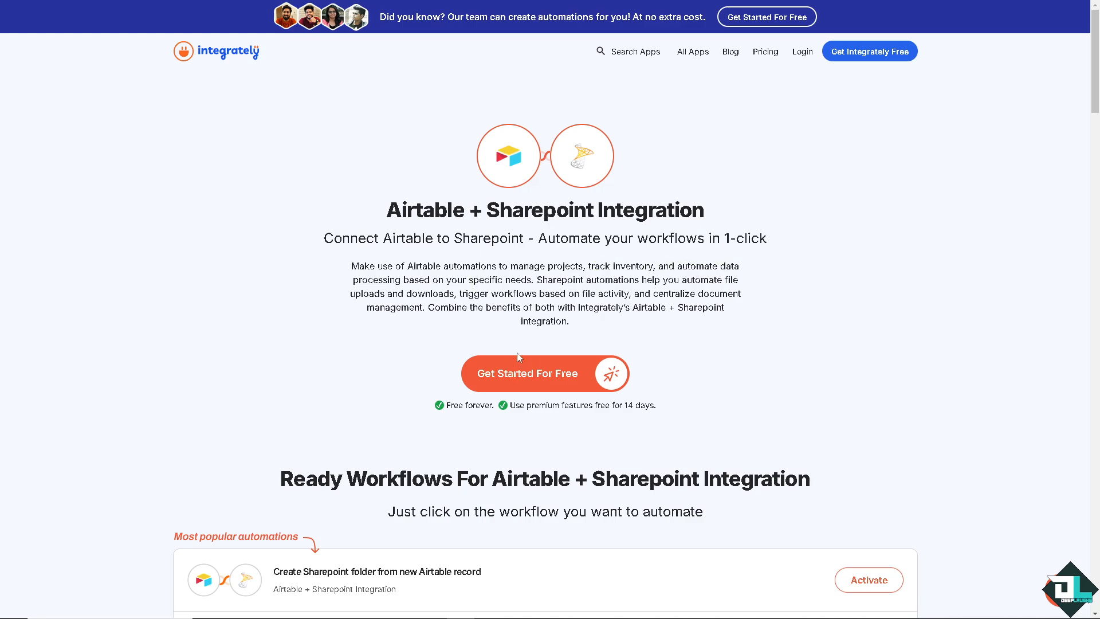
scroll(down, 3)
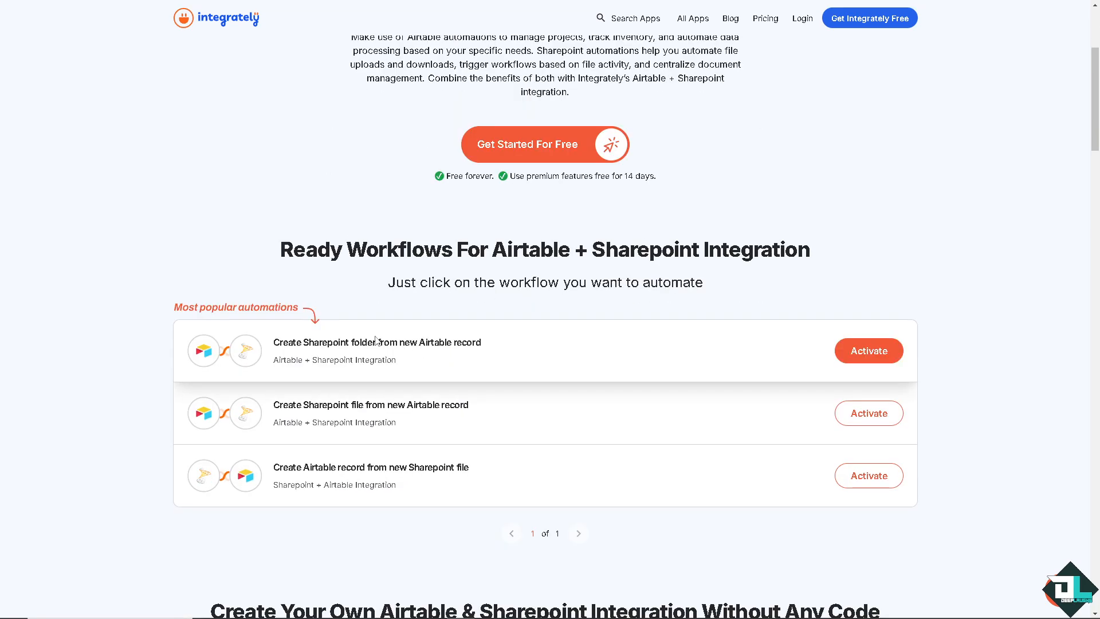
mouse_move(220, 349)
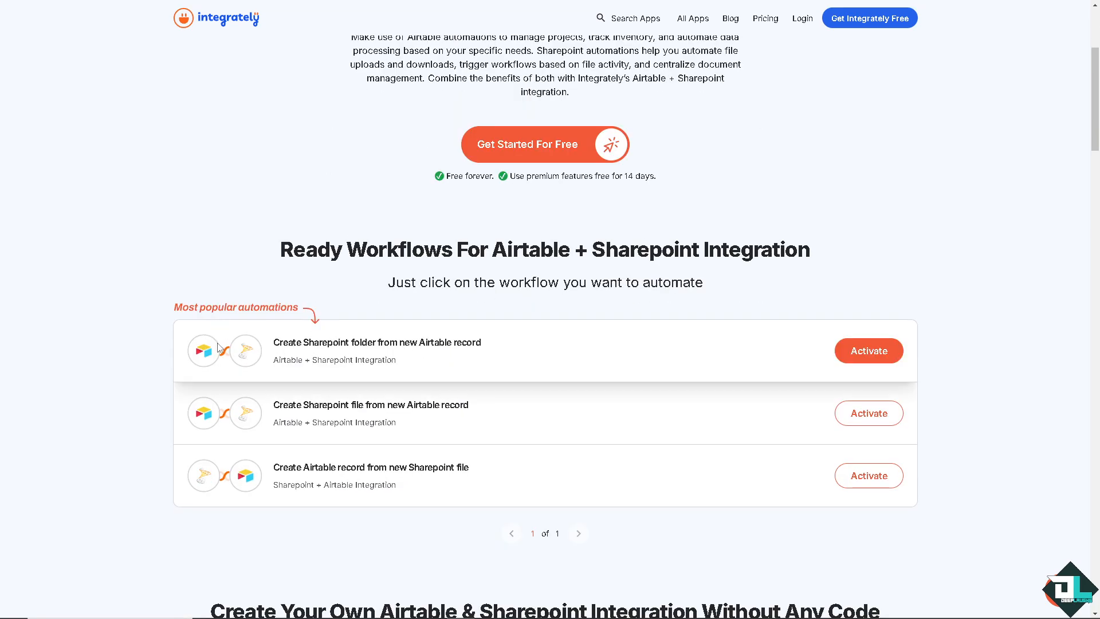
mouse_move(389, 352)
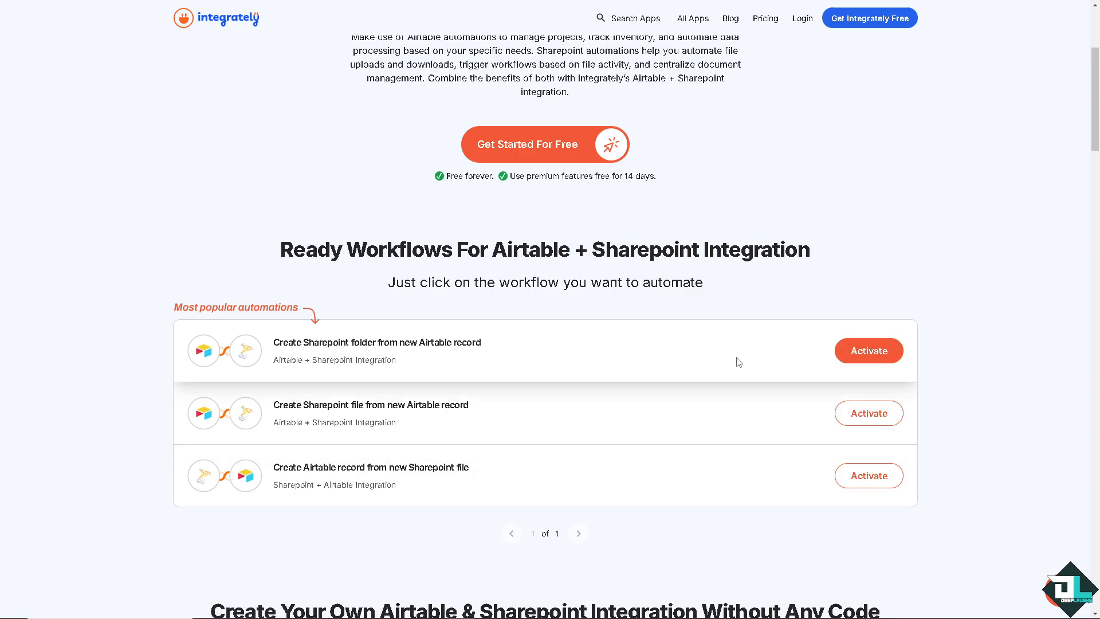
scroll(up, 3)
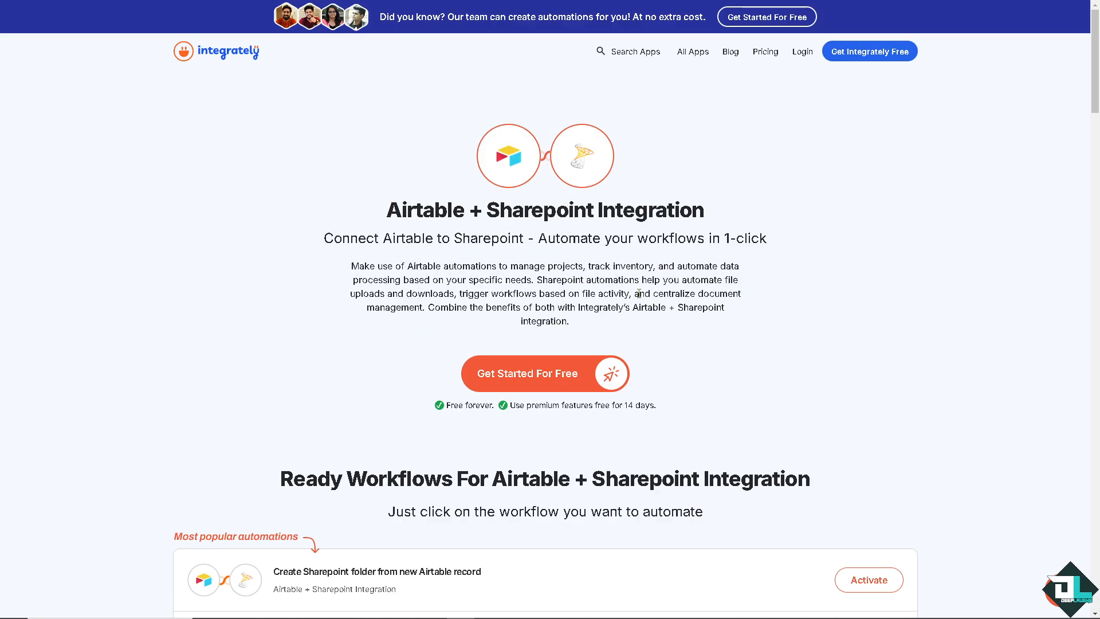
scroll(down, 3)
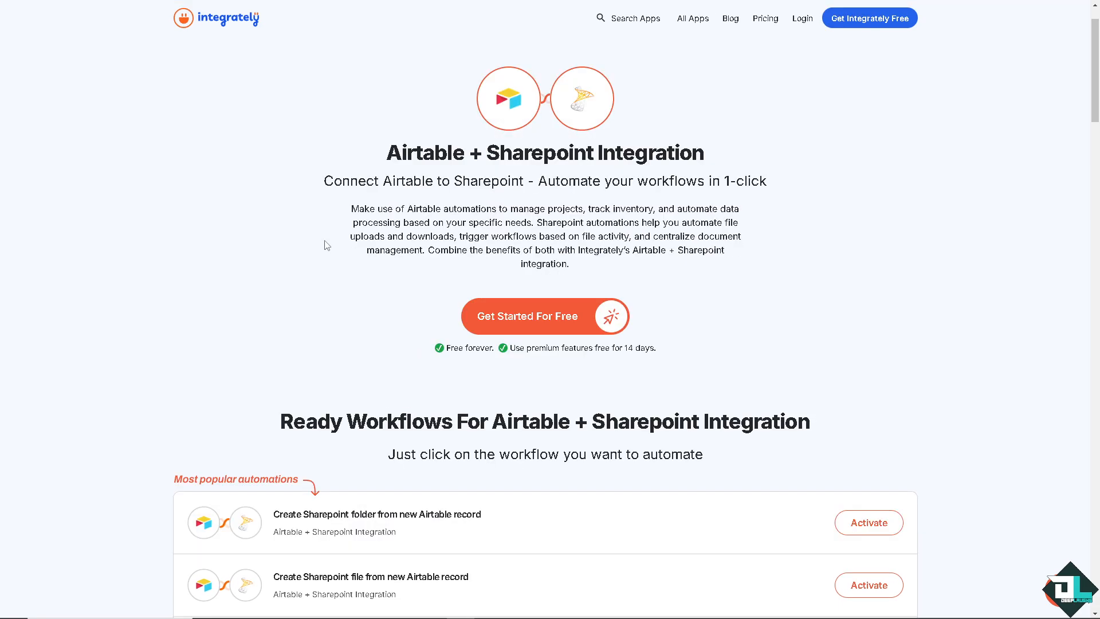
mouse_move(524, 318)
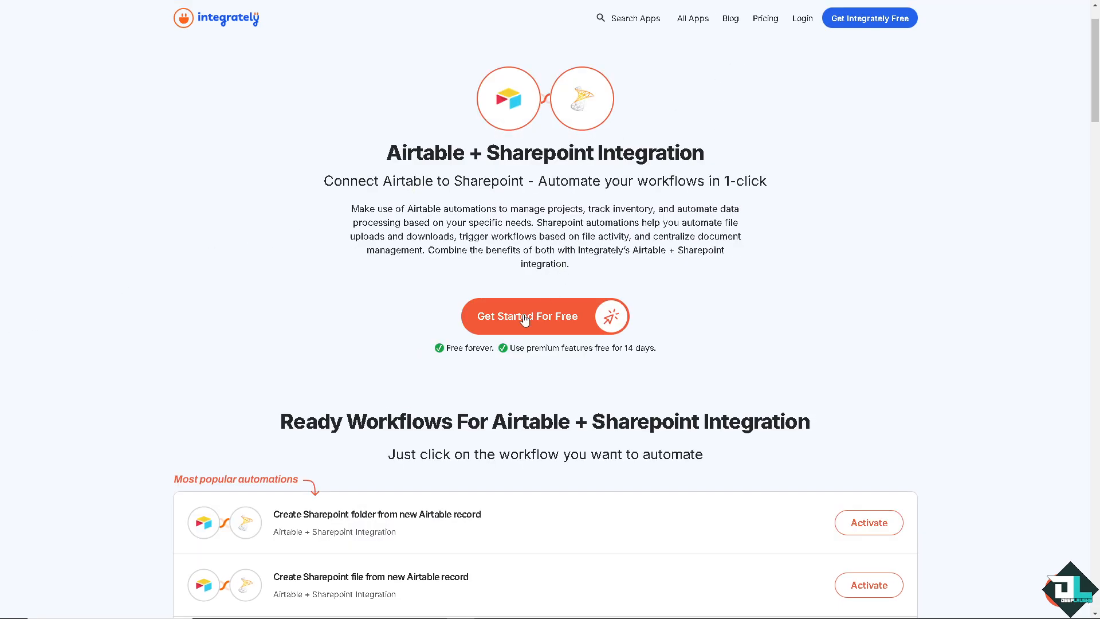
Enter Integrately's dashboard and search 'Share' to pick SharePoint as App 2 alongside Airtable.
click(527, 316)
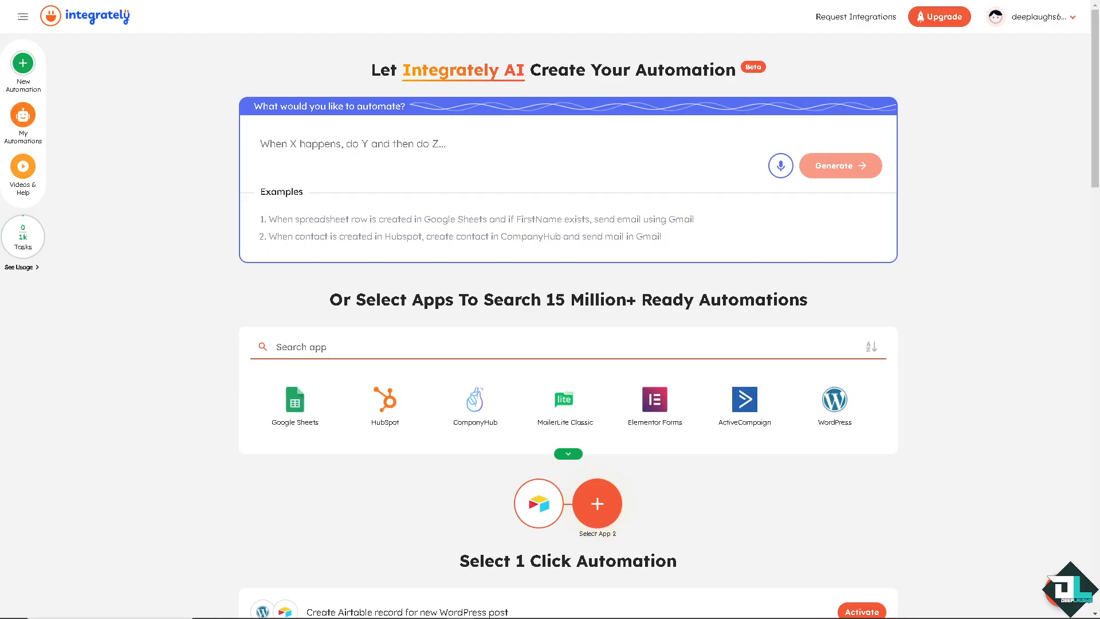
mouse_move(498, 462)
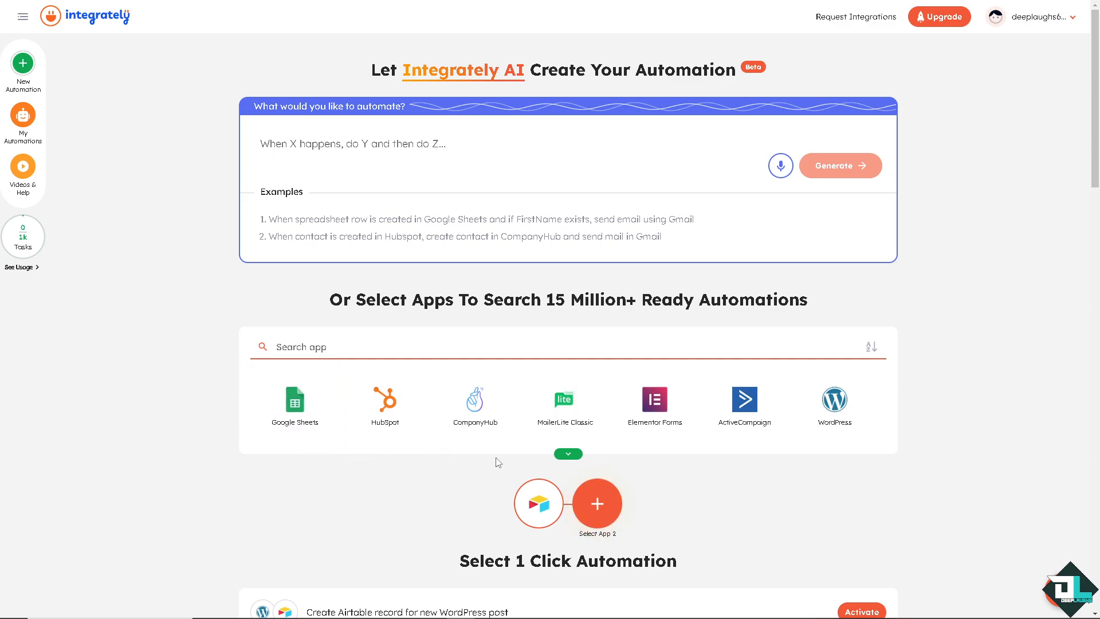
scroll(down, 3)
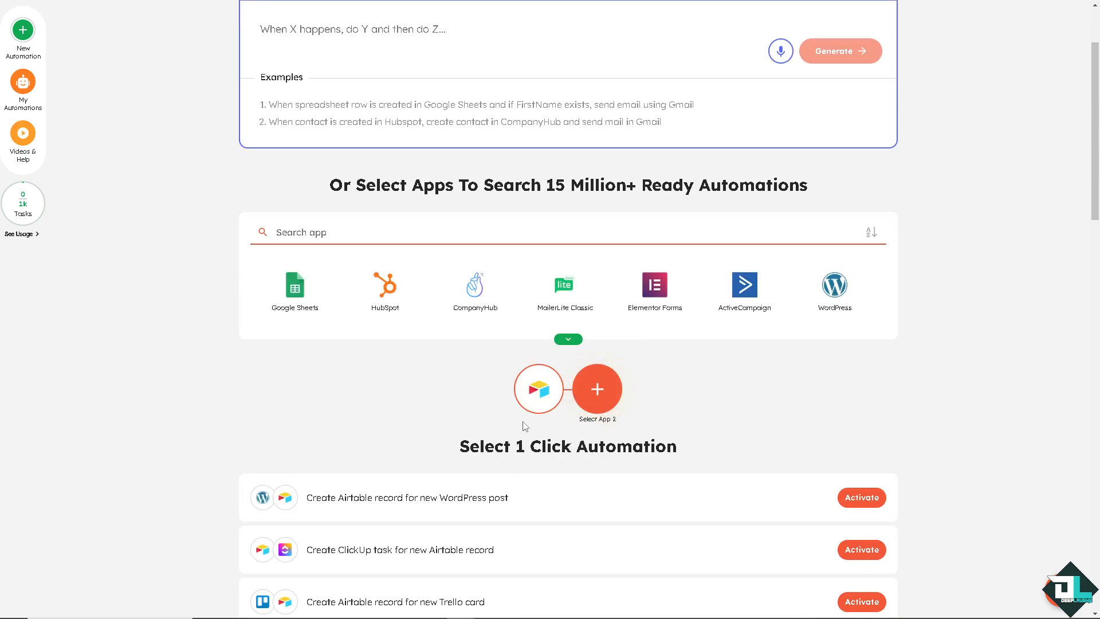
mouse_move(539, 427)
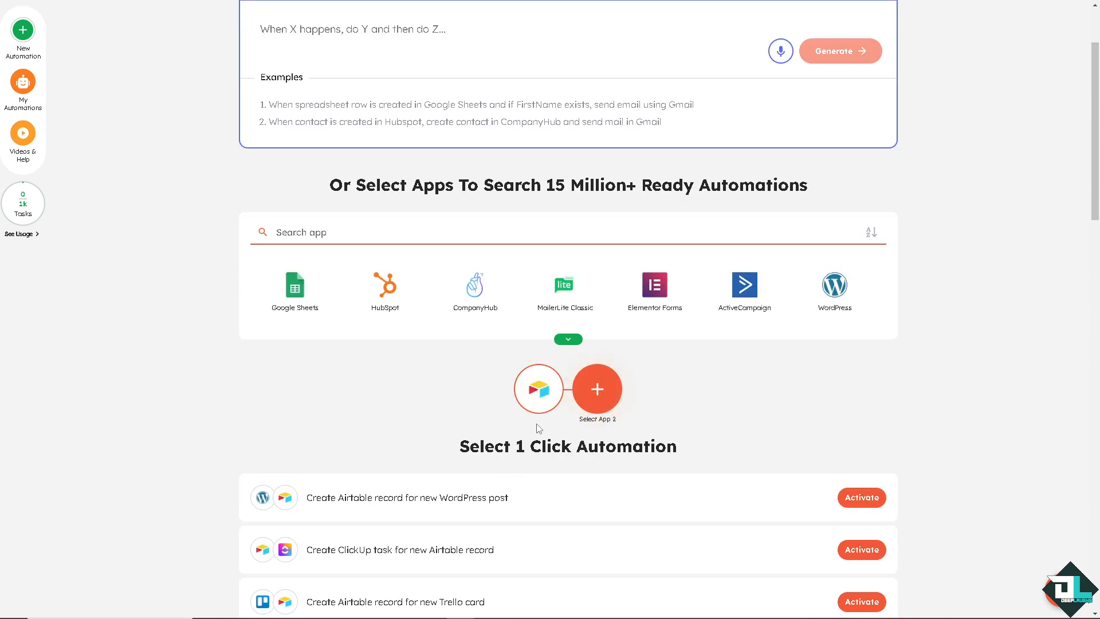
scroll(down, 3)
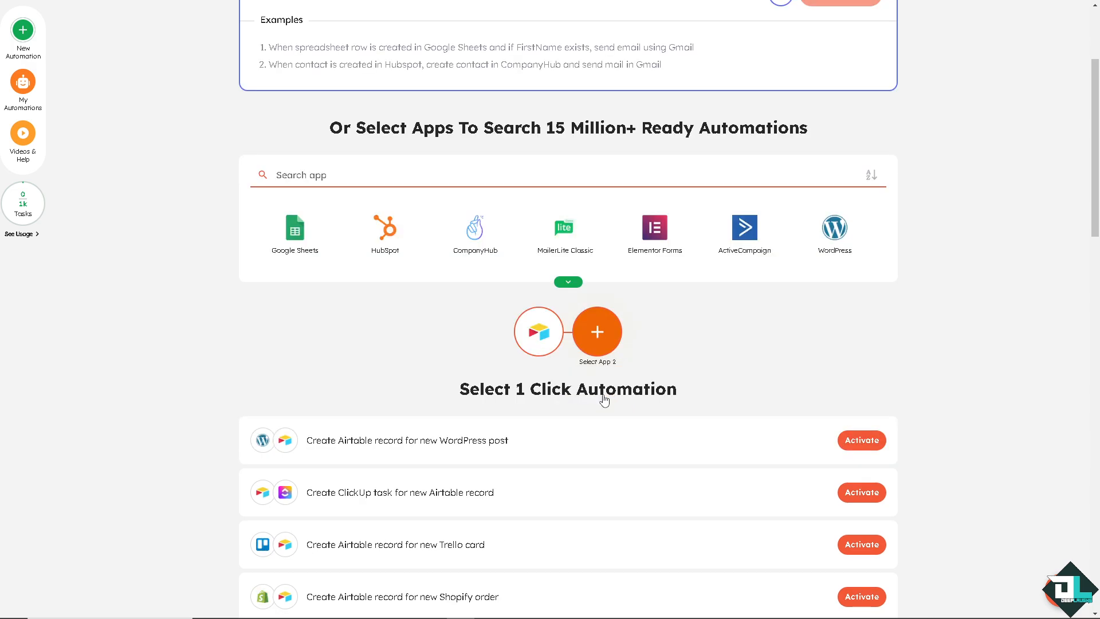
scroll(down, 3)
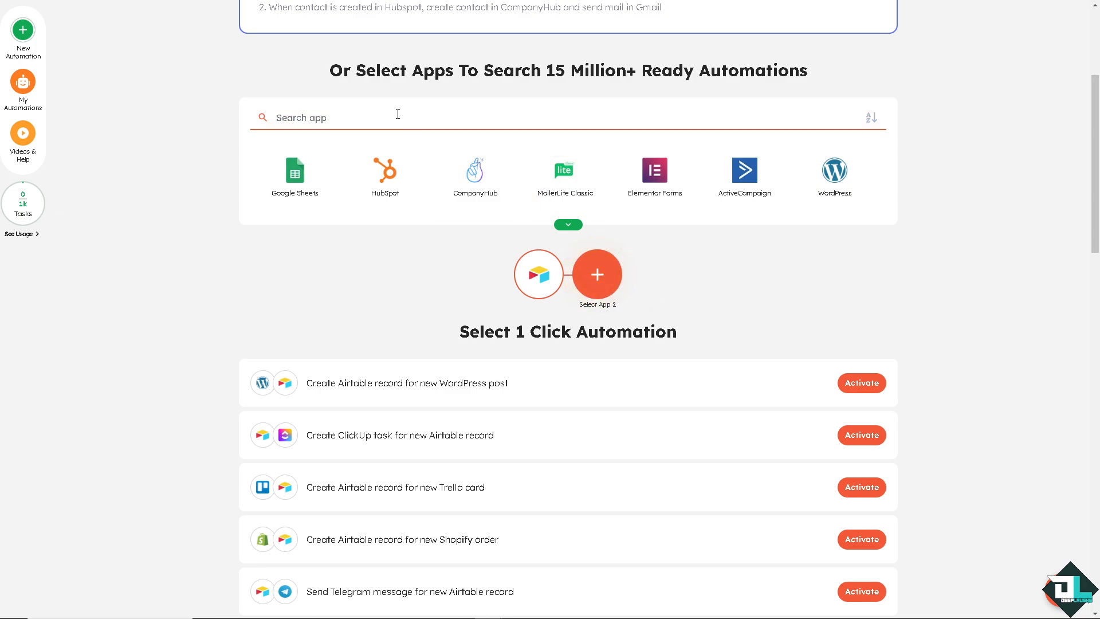
text(Share)
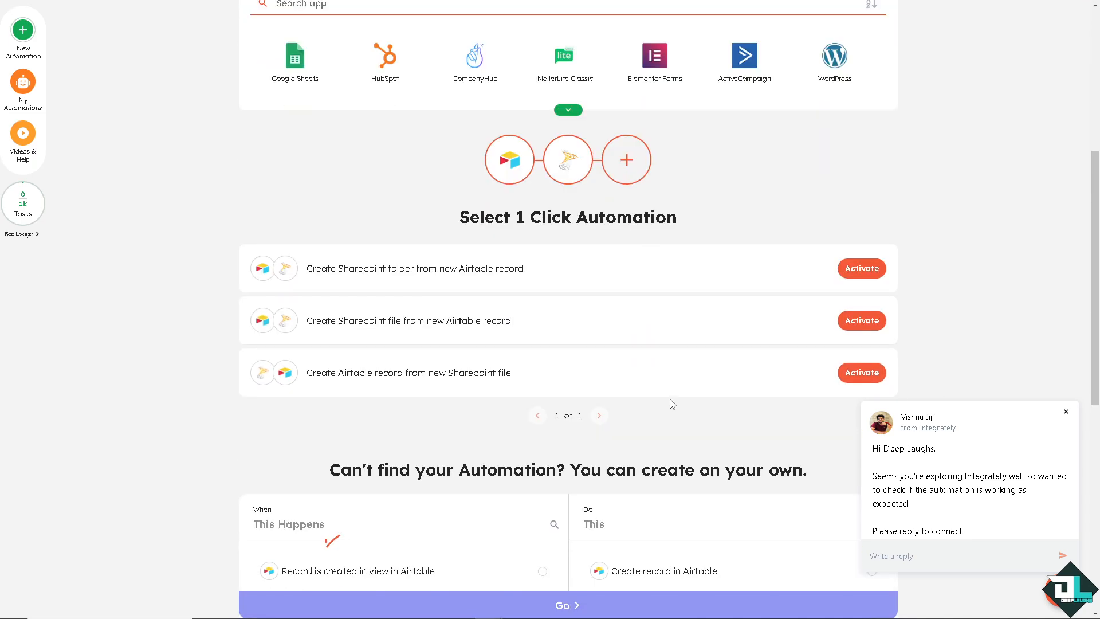
mouse_move(520, 279)
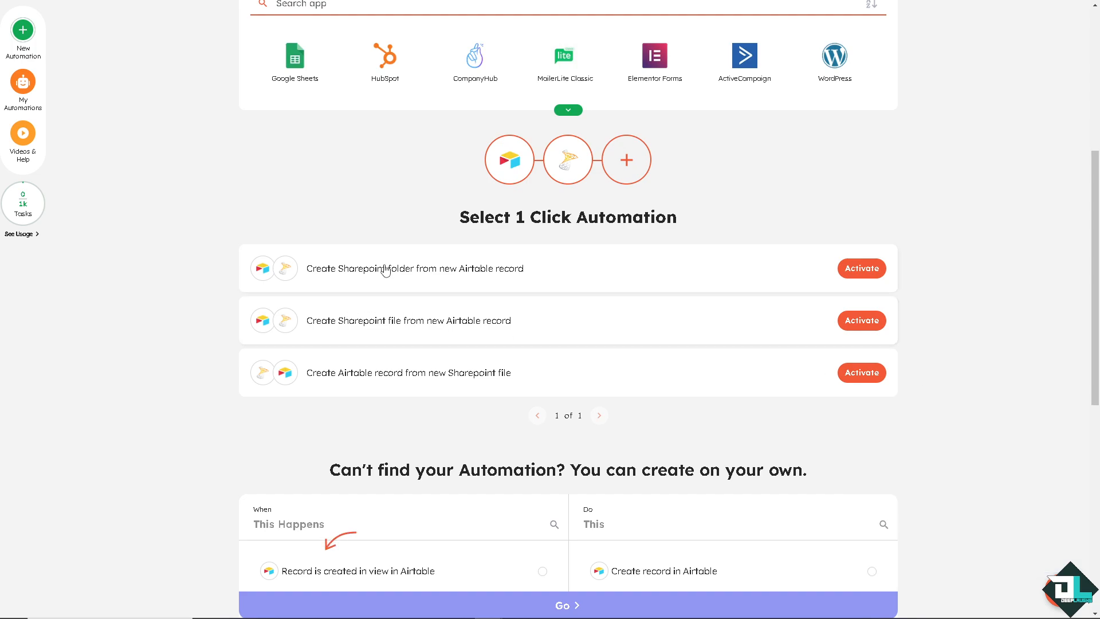
mouse_move(381, 278)
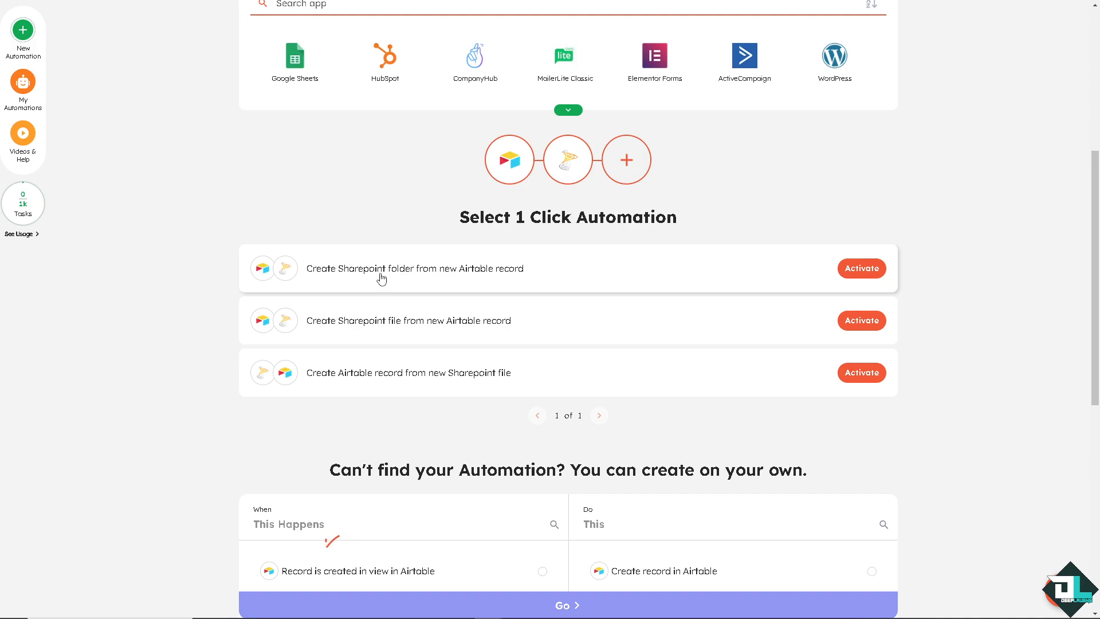
mouse_move(410, 330)
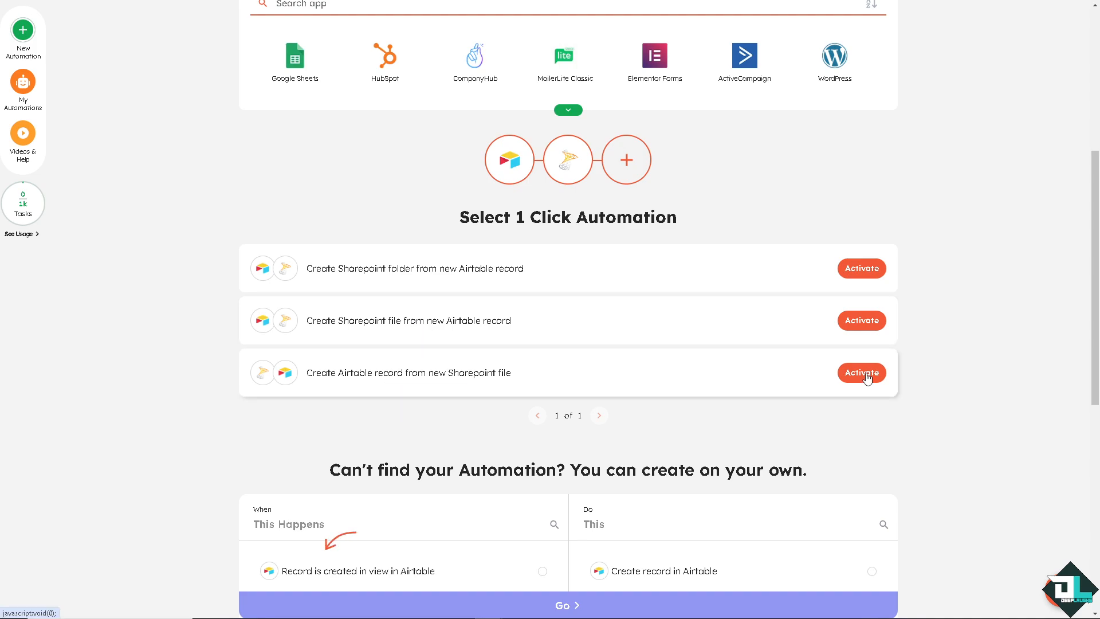
Activate 'Create Airtable record from new Sharepoint file', reaching the Connect Accounts wizard.
click(862, 372)
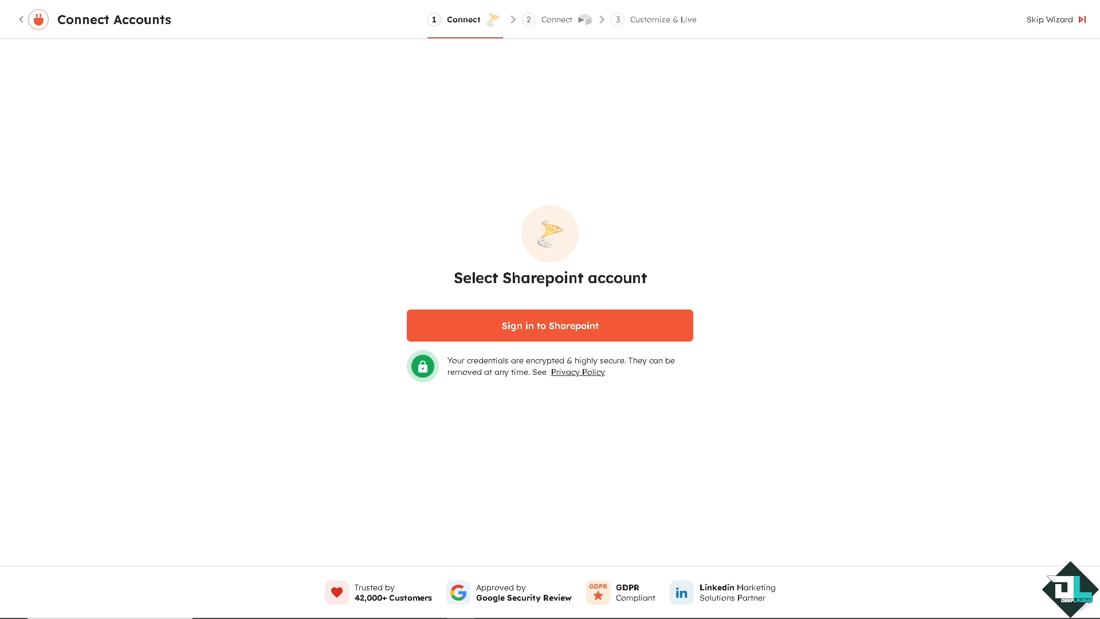
mouse_move(315, 296)
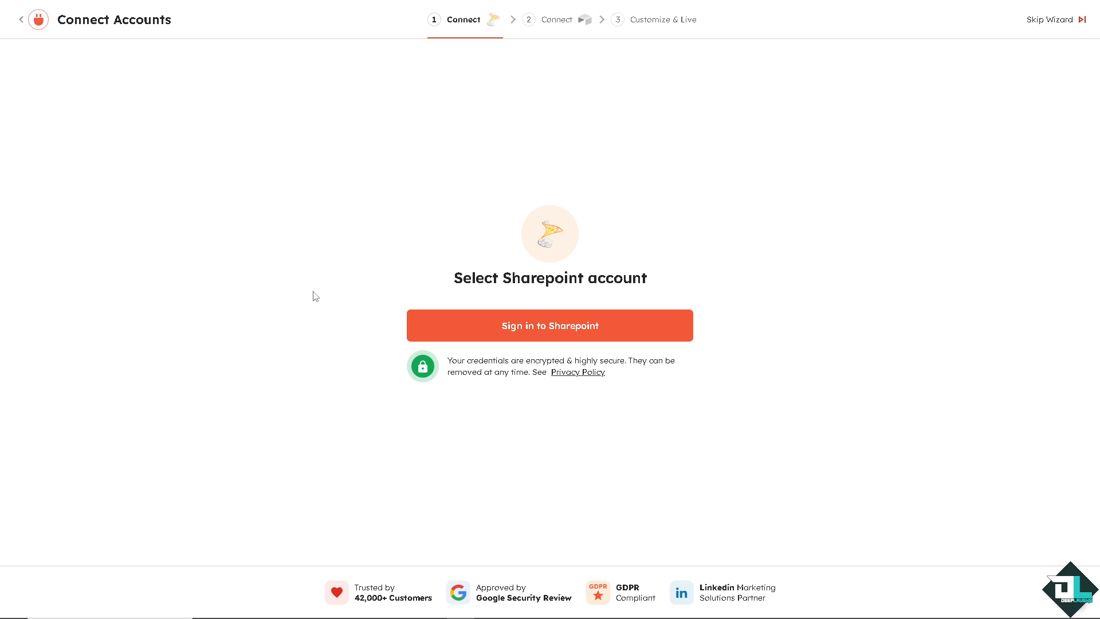
mouse_move(587, 269)
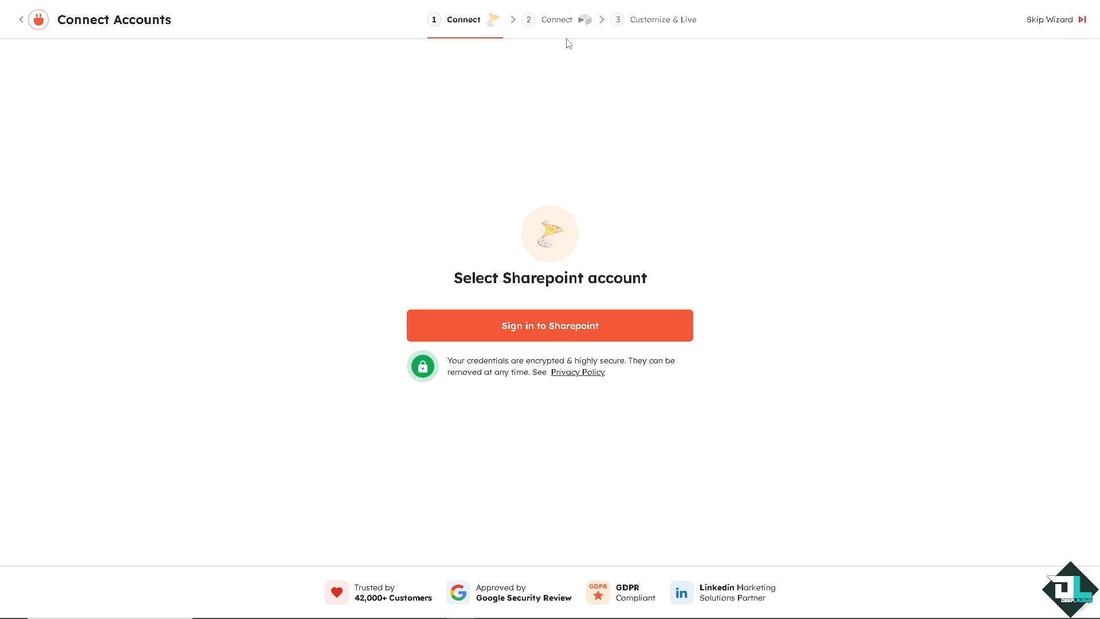
mouse_move(666, 23)
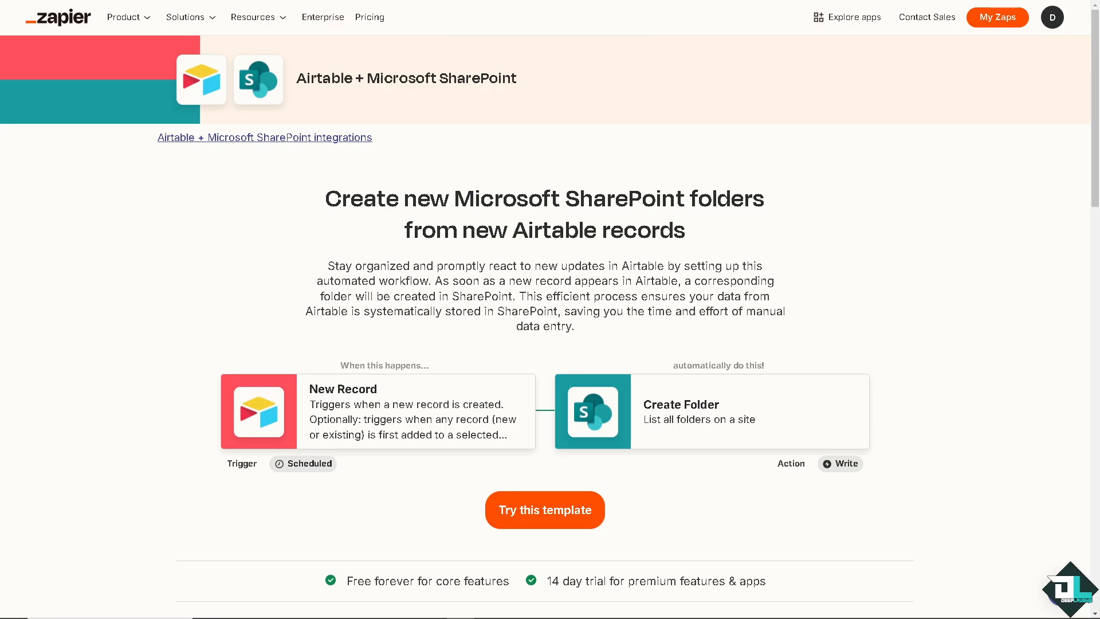
mouse_move(186, 303)
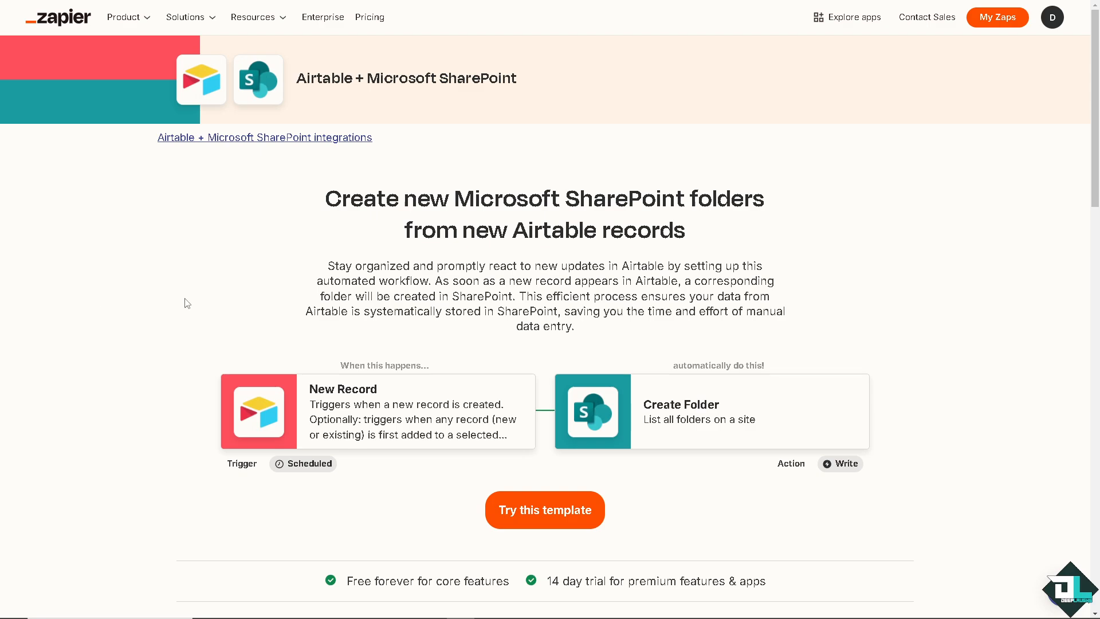
mouse_move(509, 312)
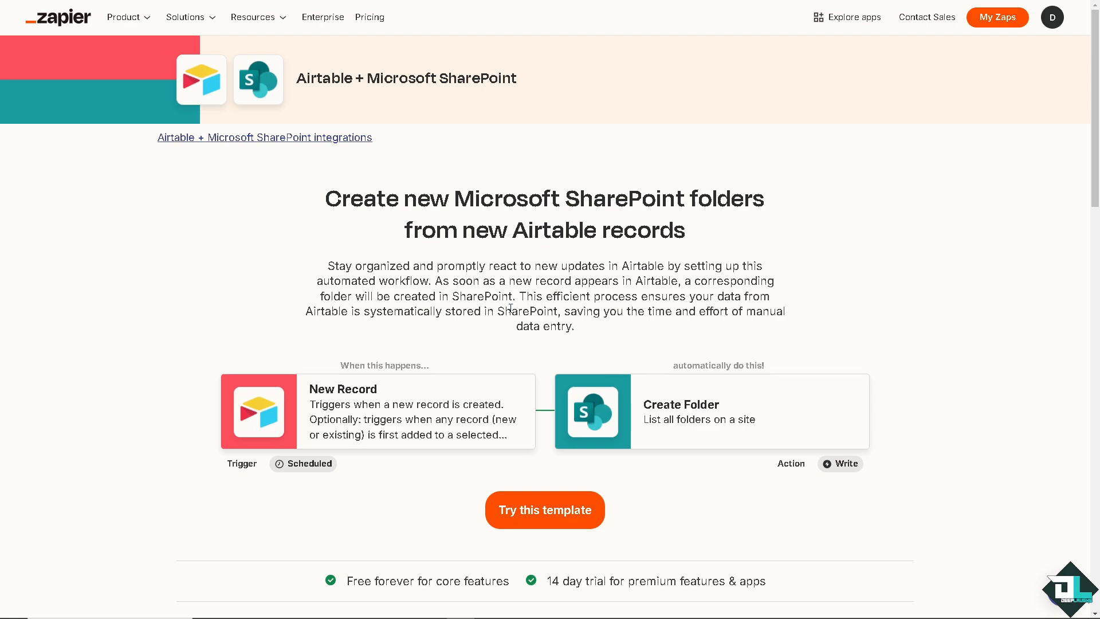
mouse_move(607, 238)
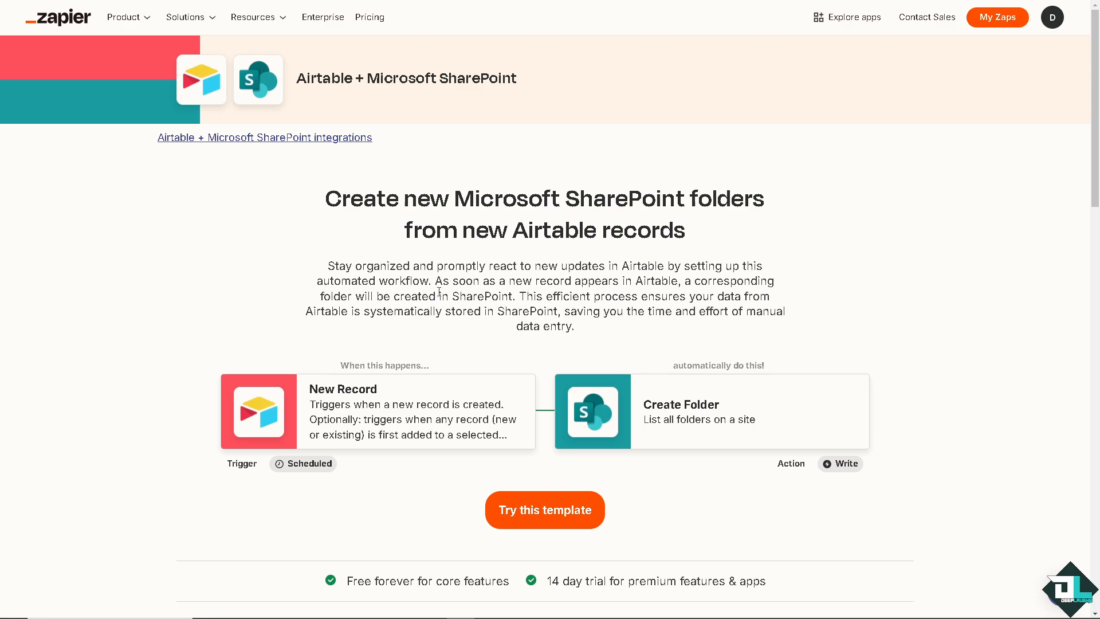
mouse_move(534, 510)
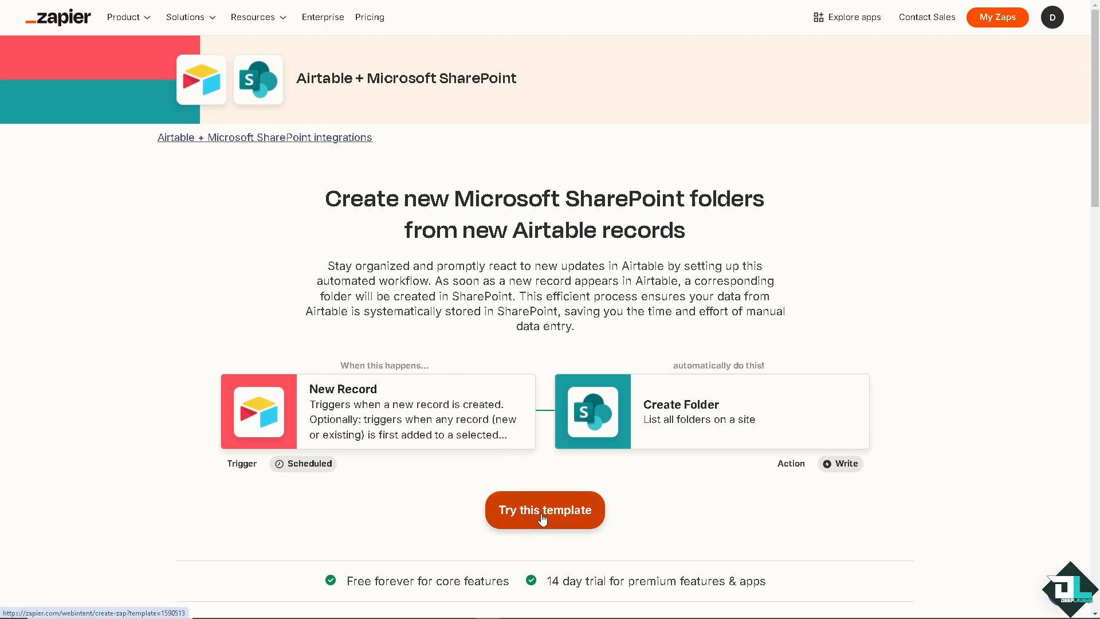
Search the channel for 'zapier', view the channel details and dismiss them again.
click(546, 510)
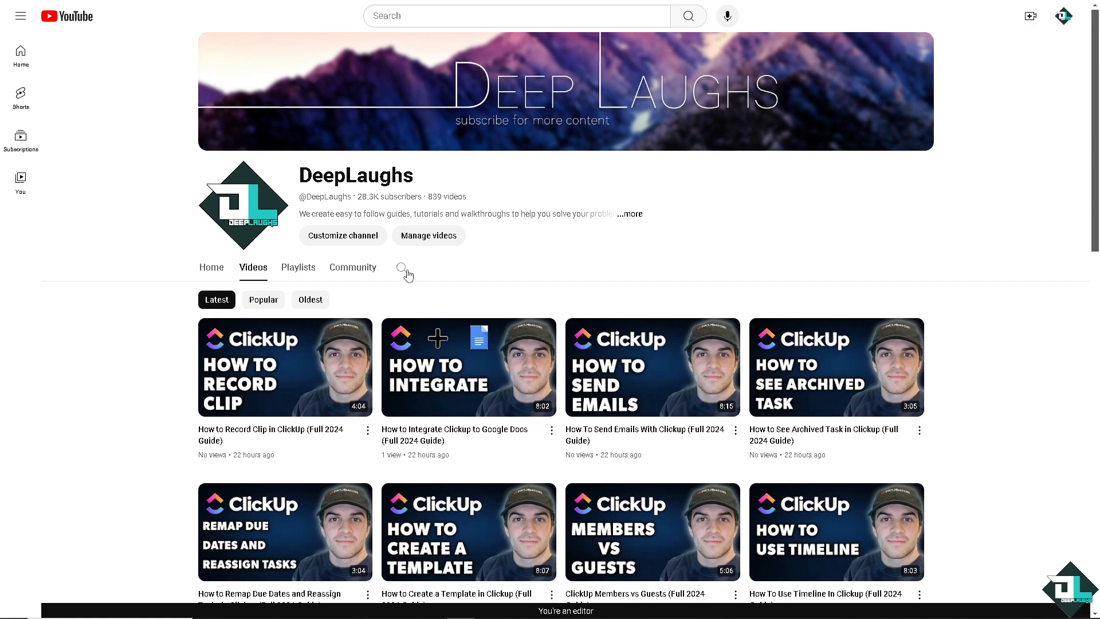
text(zapier)
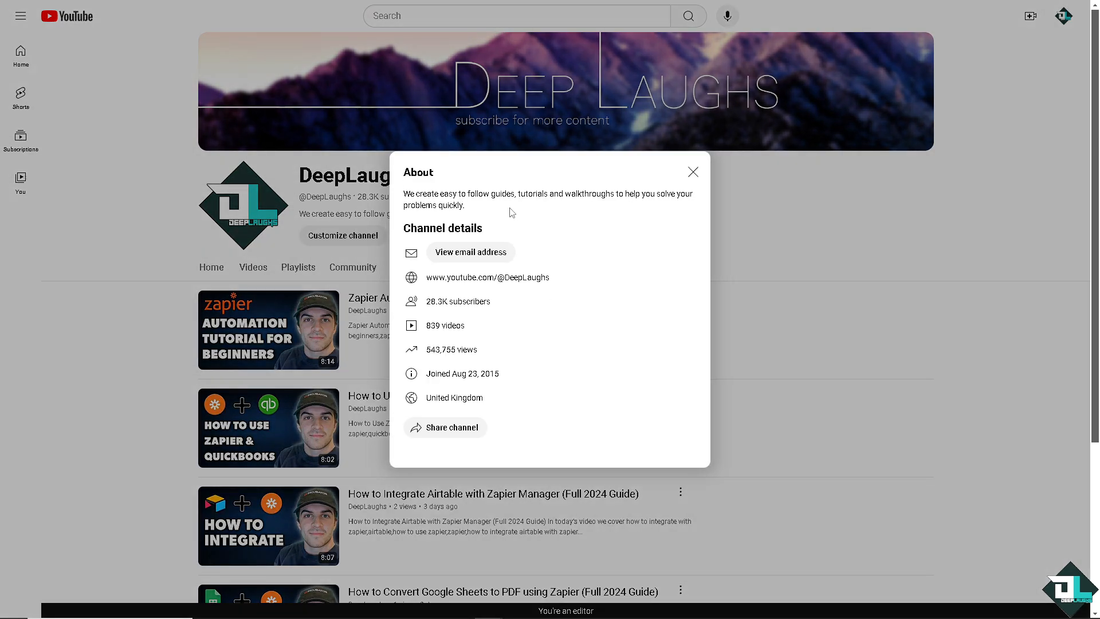
mouse_move(640, 197)
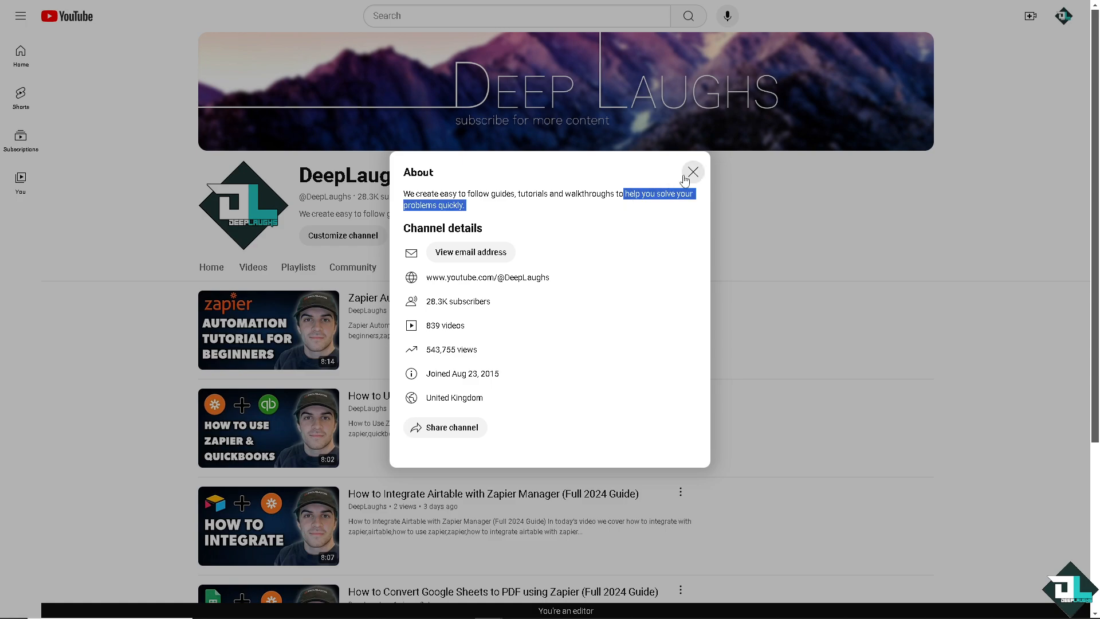
click(693, 172)
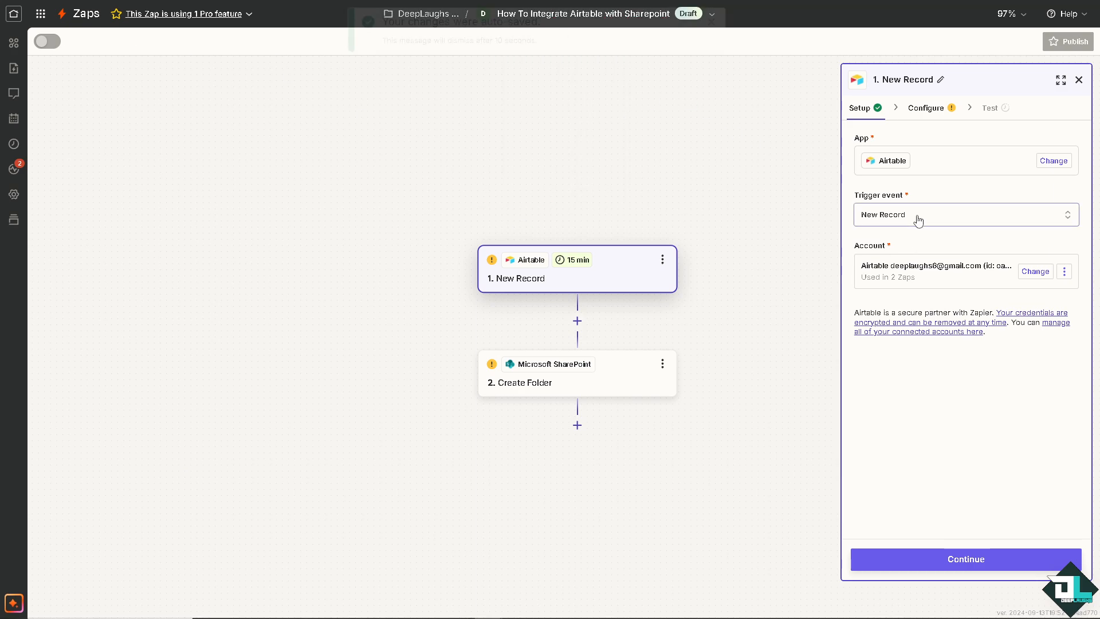
Choose the New or Updated Record trigger event and the Airtable-with-Sharepoint base.
click(966, 216)
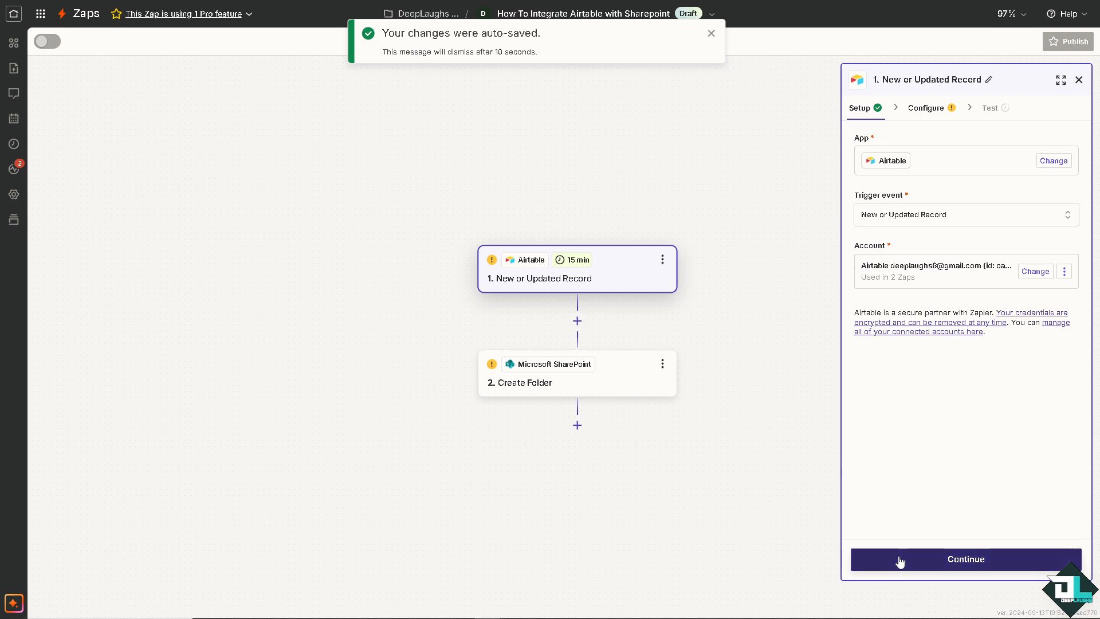
click(965, 559)
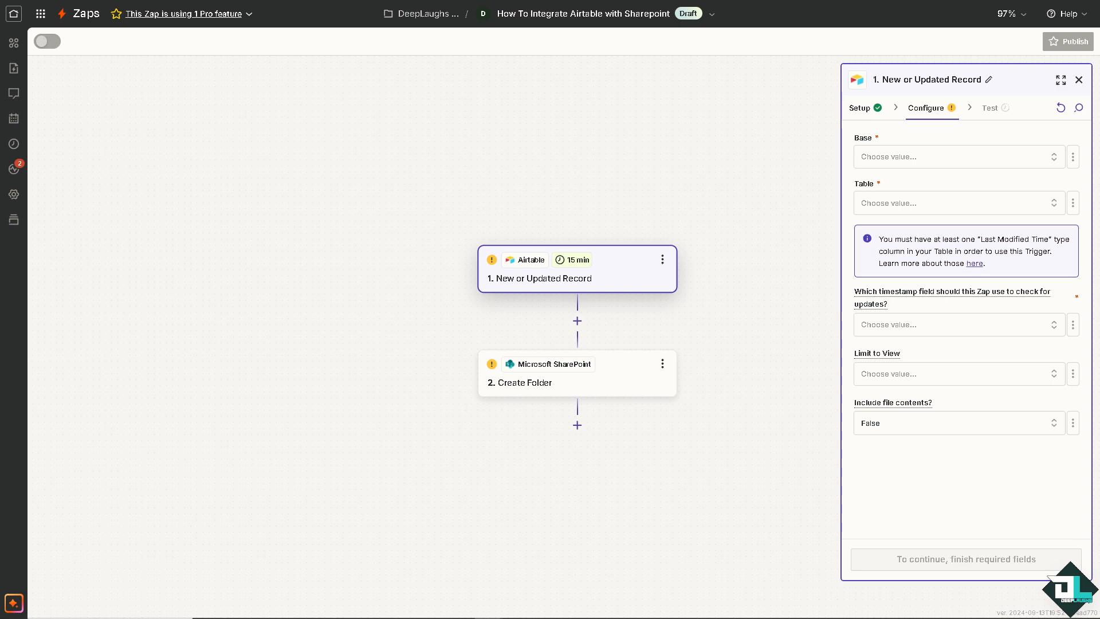
click(945, 156)
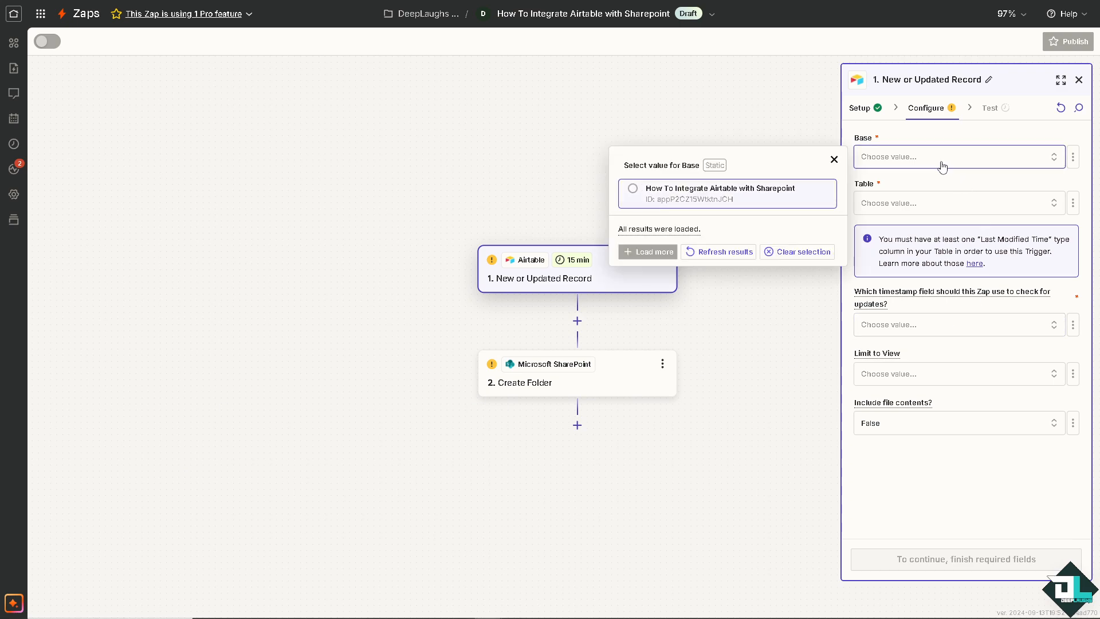
click(729, 193)
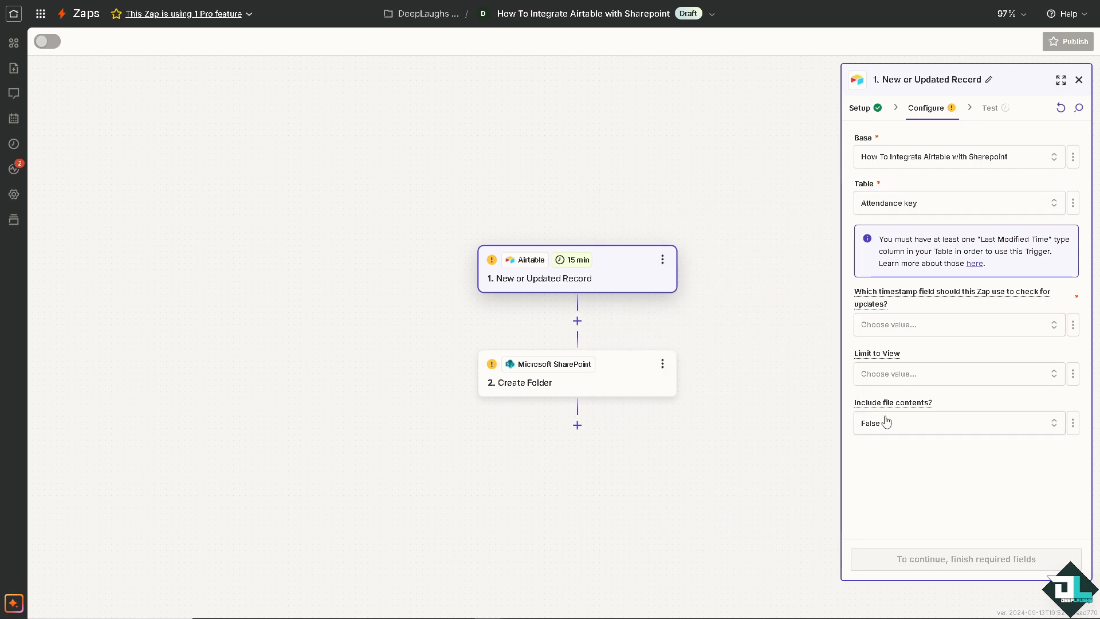
Limit the trigger to the Attendance key table's Grid view, leaving the timestamp field empty.
click(953, 374)
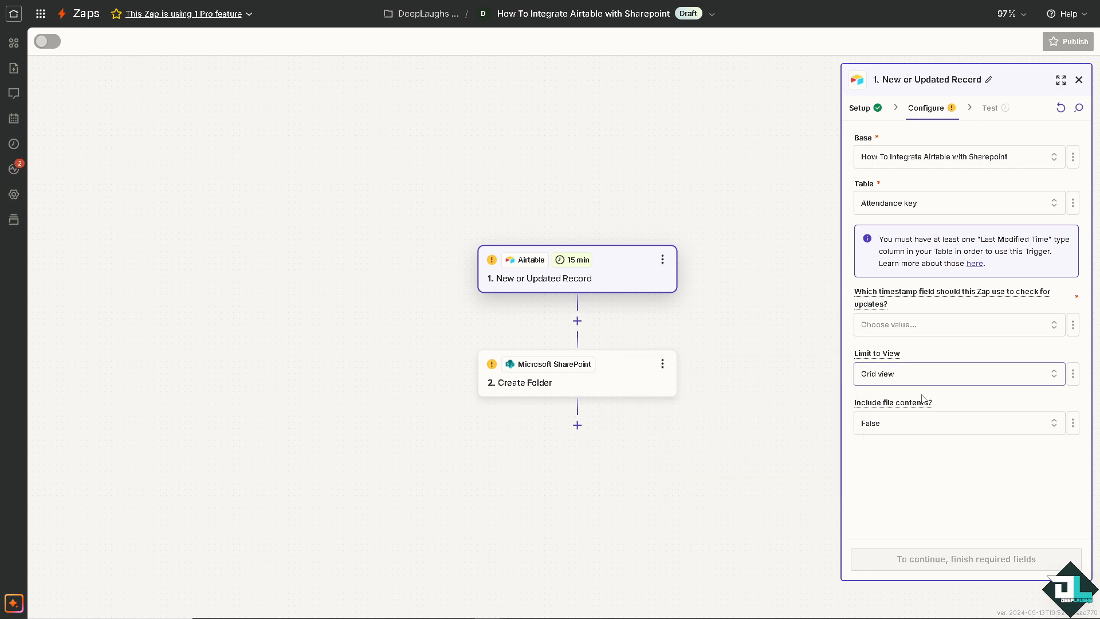
click(958, 324)
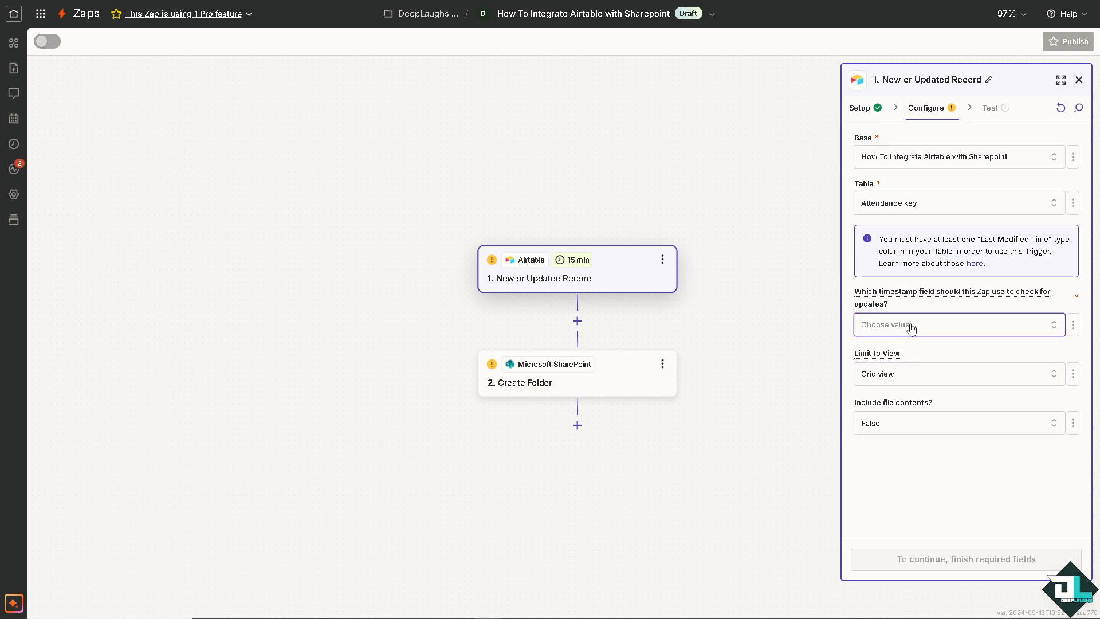
click(959, 324)
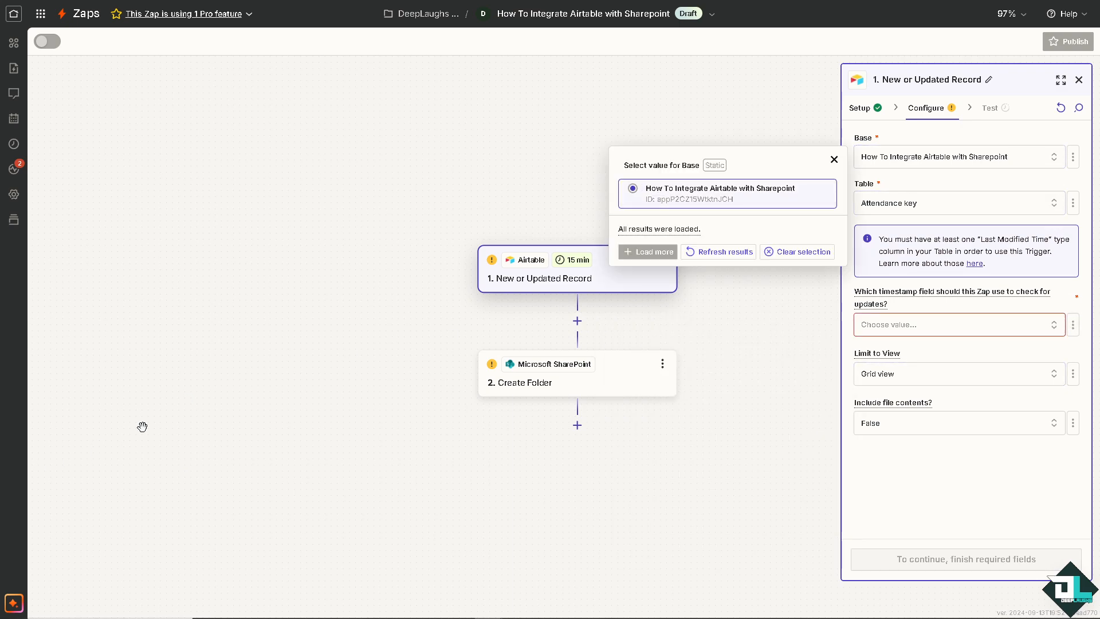
click(834, 159)
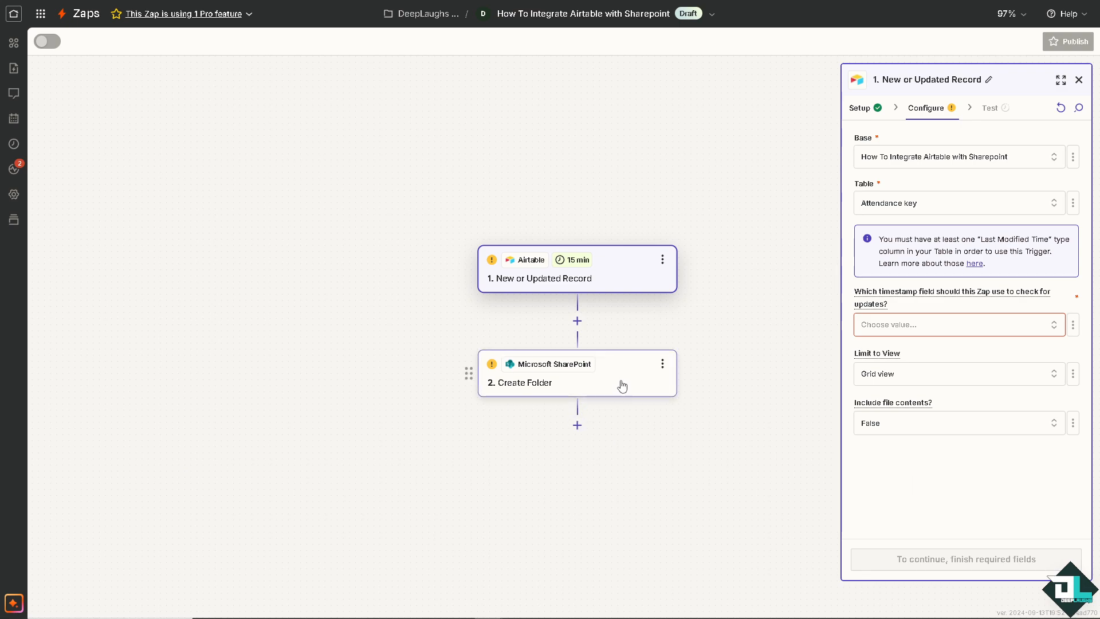
Bring up the SharePoint Create Folder step's setup, awaiting a Microsoft account connection.
click(577, 373)
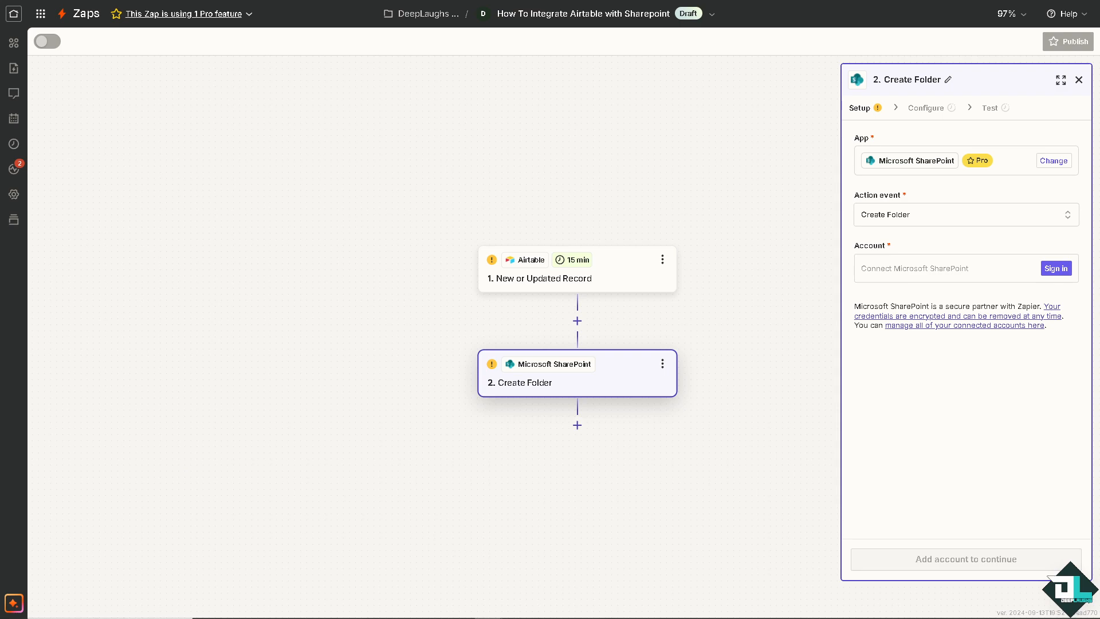
mouse_move(699, 282)
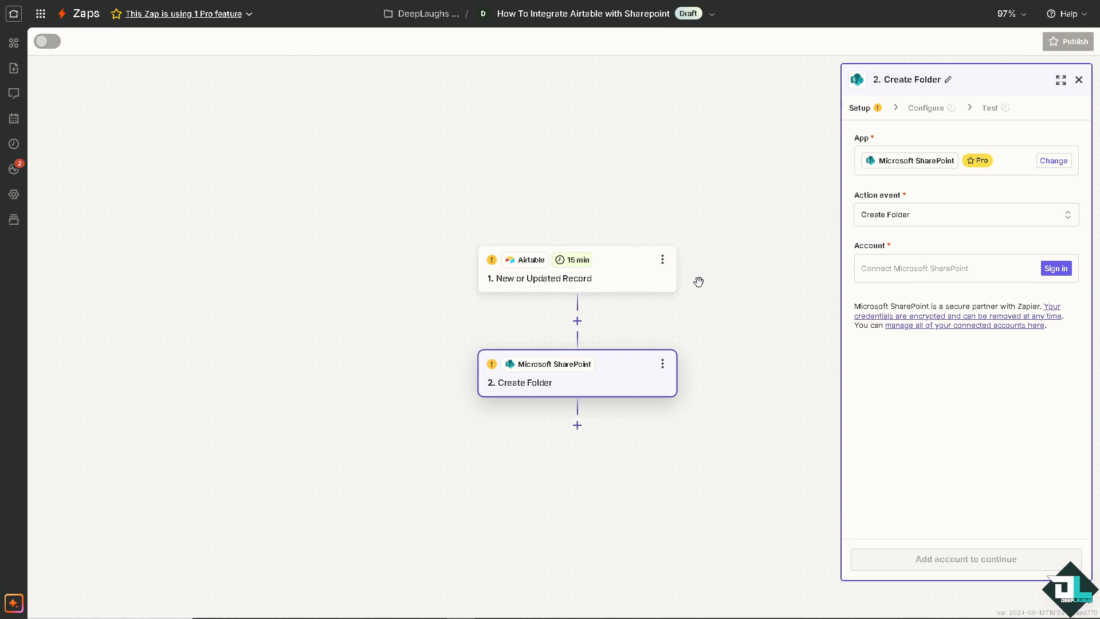
mouse_move(694, 278)
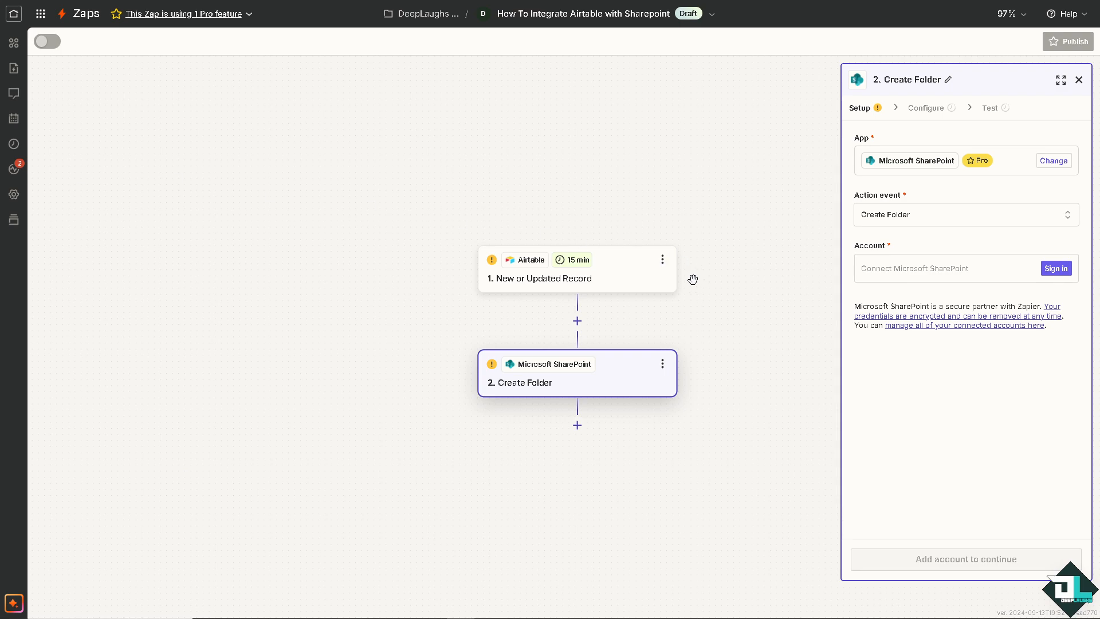
mouse_move(593, 298)
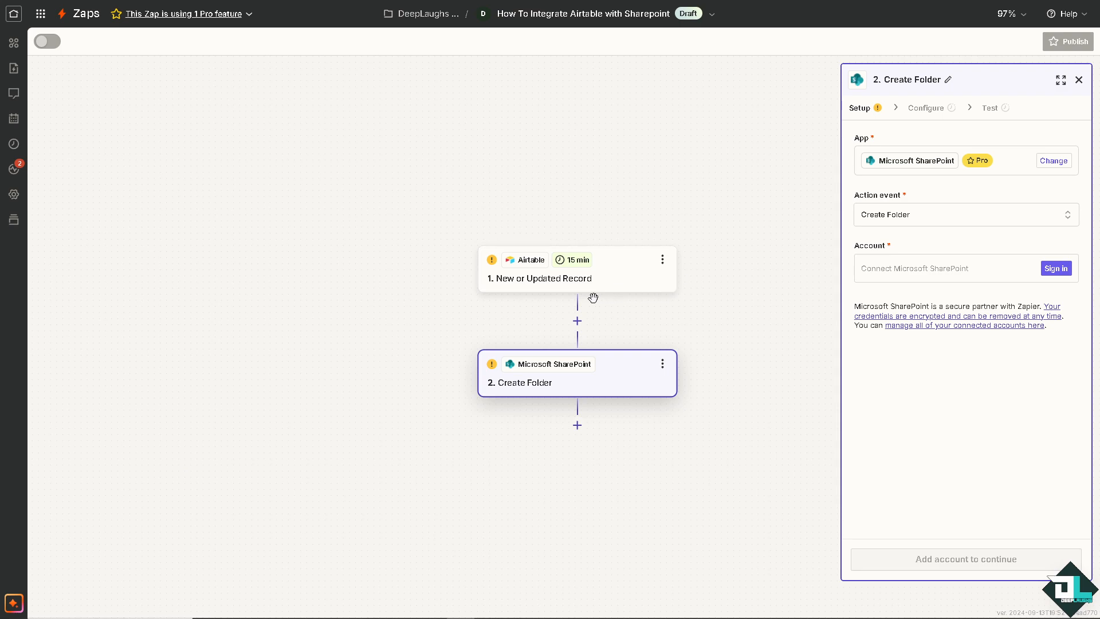
mouse_move(588, 297)
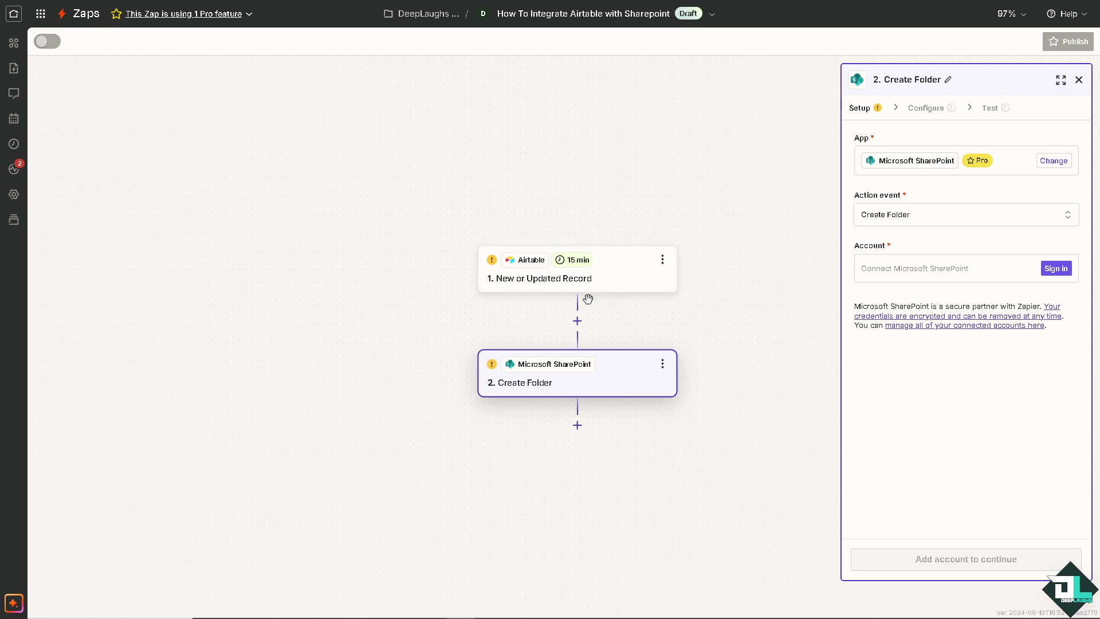
mouse_move(950, 469)
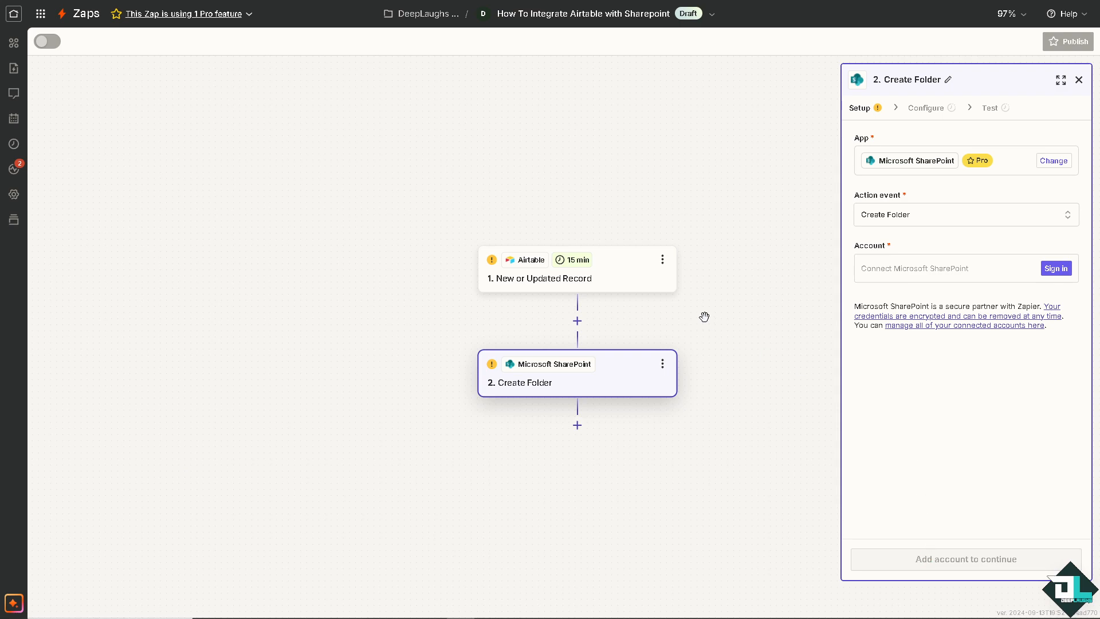
mouse_move(48, 42)
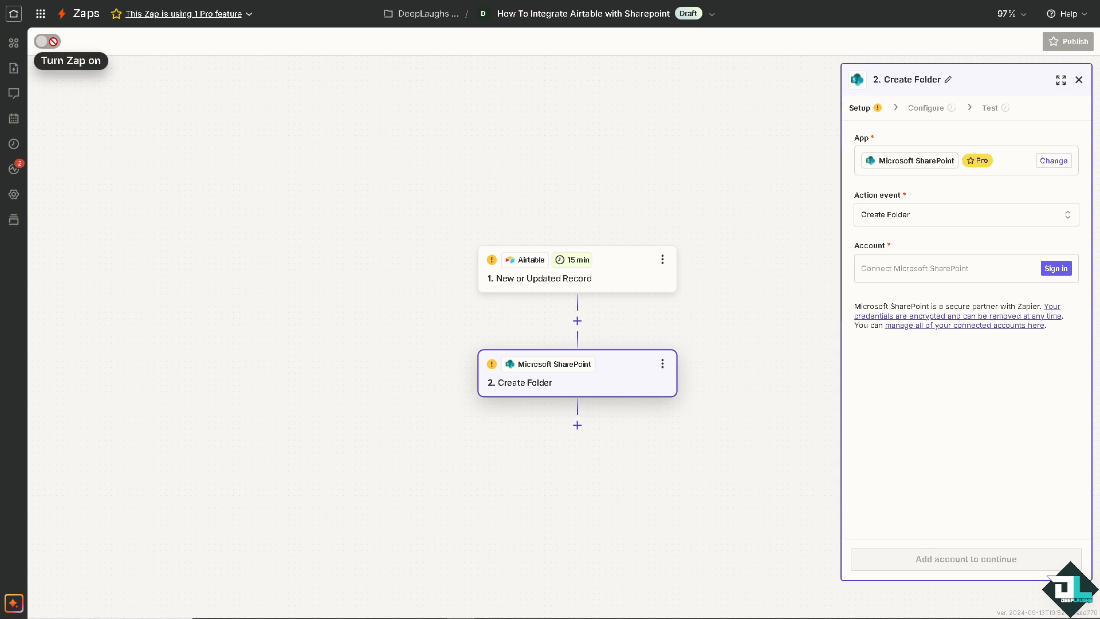